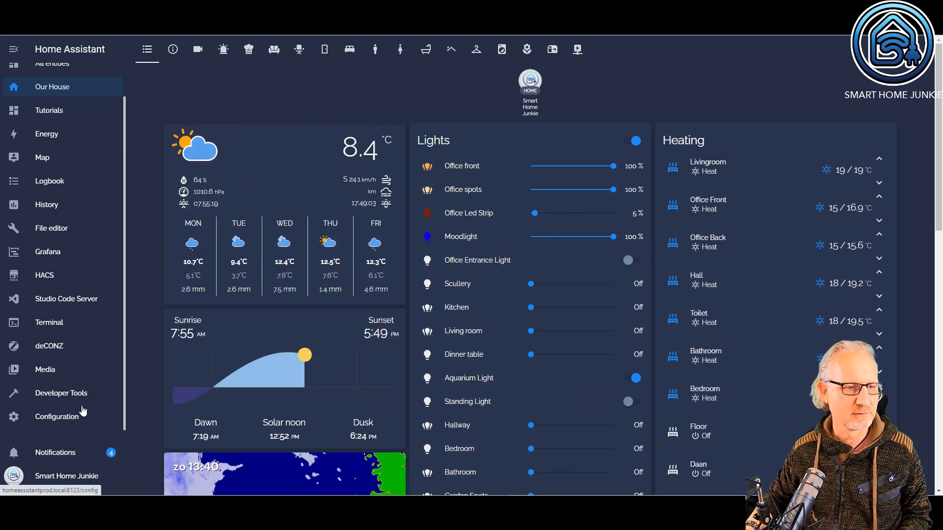
# Step: Open Configuration, then Automations & Scenes, to list existing automations
pyautogui.click(56, 416)
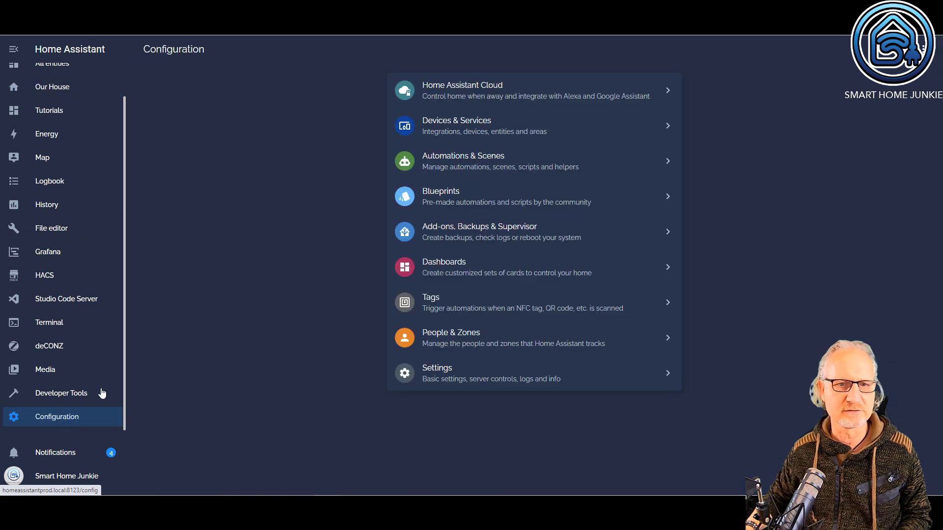
pyautogui.moveTo(481, 161)
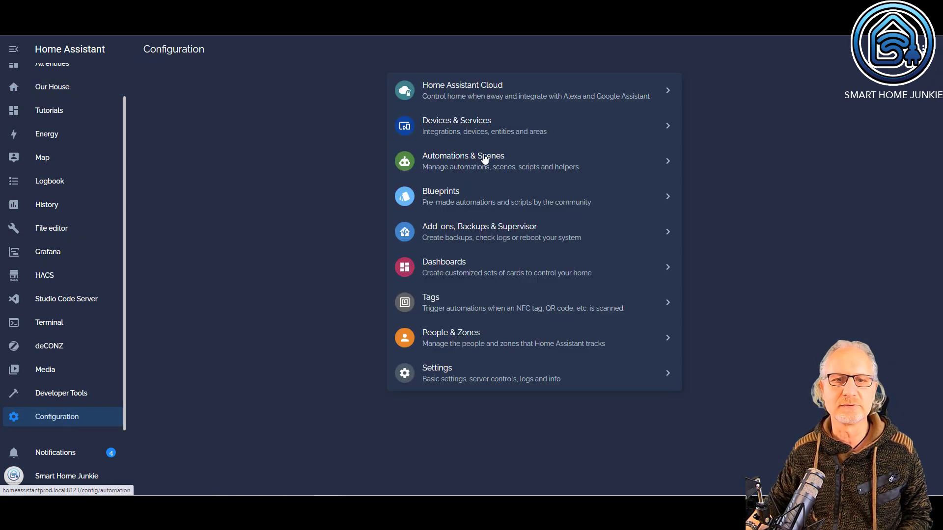
pyautogui.click(463, 161)
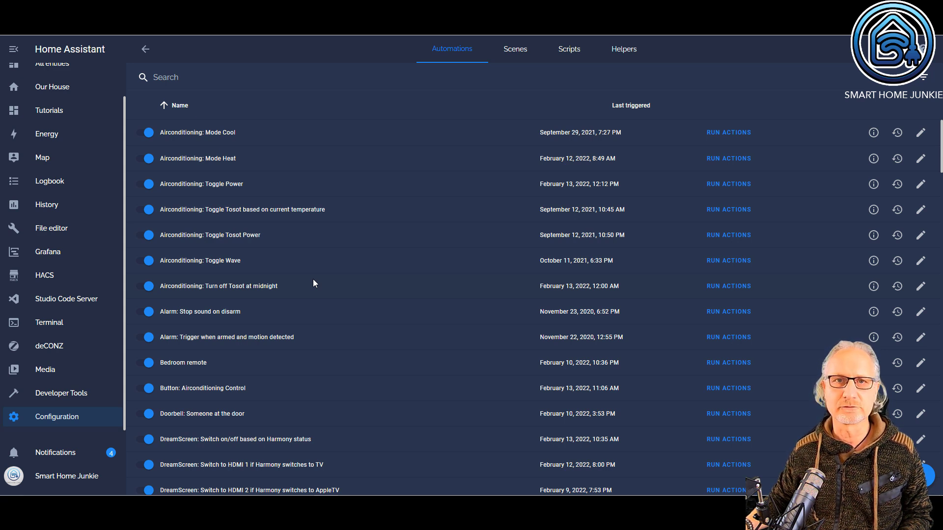
pyautogui.moveTo(441, 238)
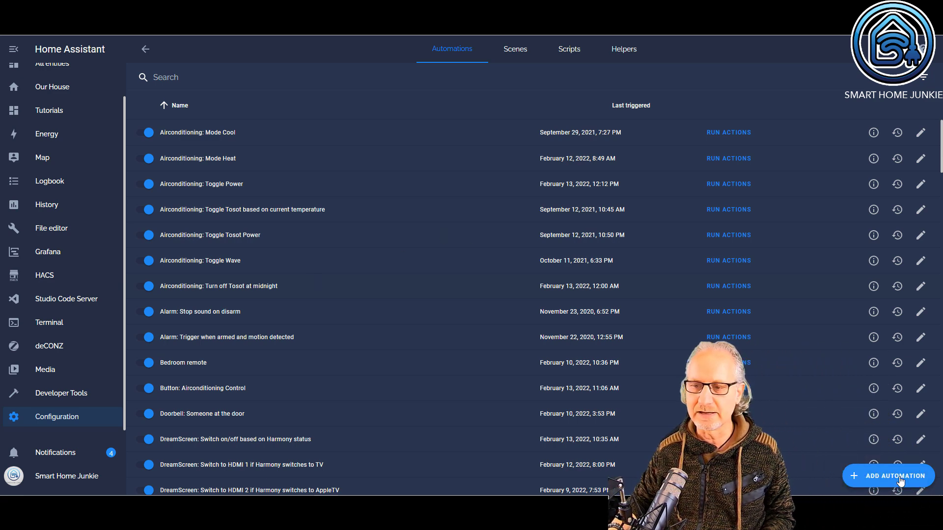
# Step: Begin a new automation from the automations list
pyautogui.click(889, 476)
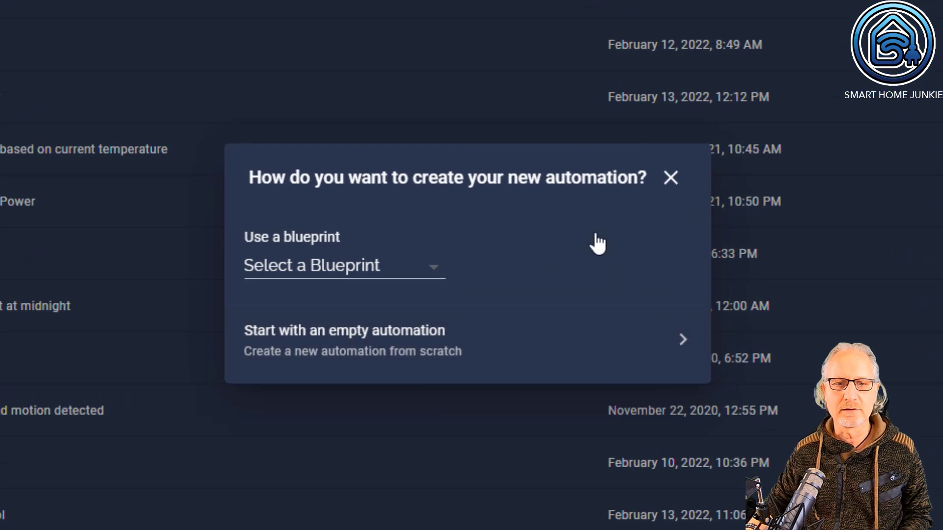
pyautogui.moveTo(504, 280)
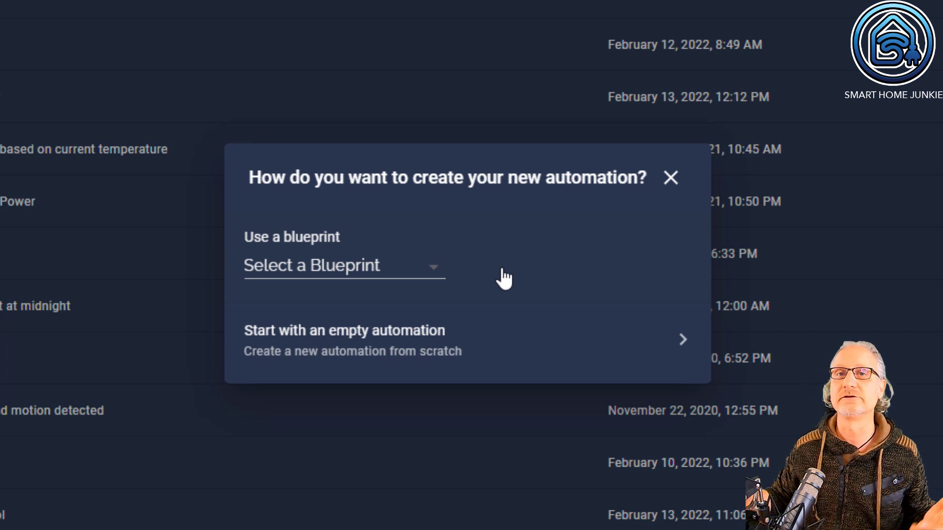
pyautogui.moveTo(220, 332)
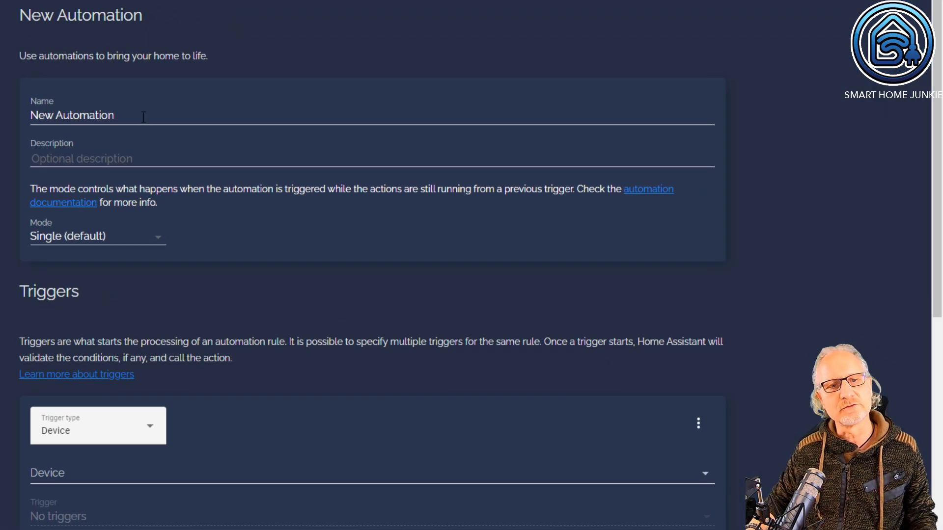
# Step: Replace the default name with 'Notify: Send message if door is opened'
pyautogui.tripleClick(72, 114)
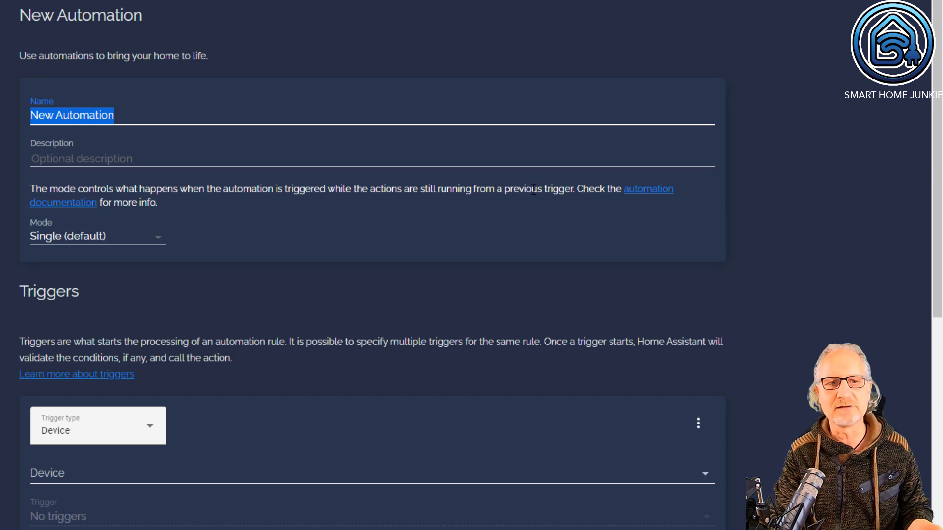
pyautogui.write('N')
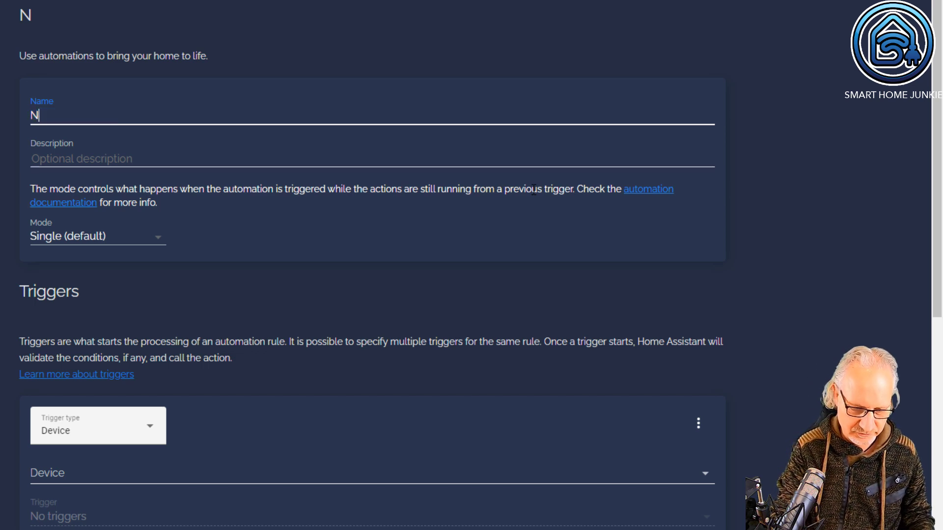
pyautogui.write('otify')
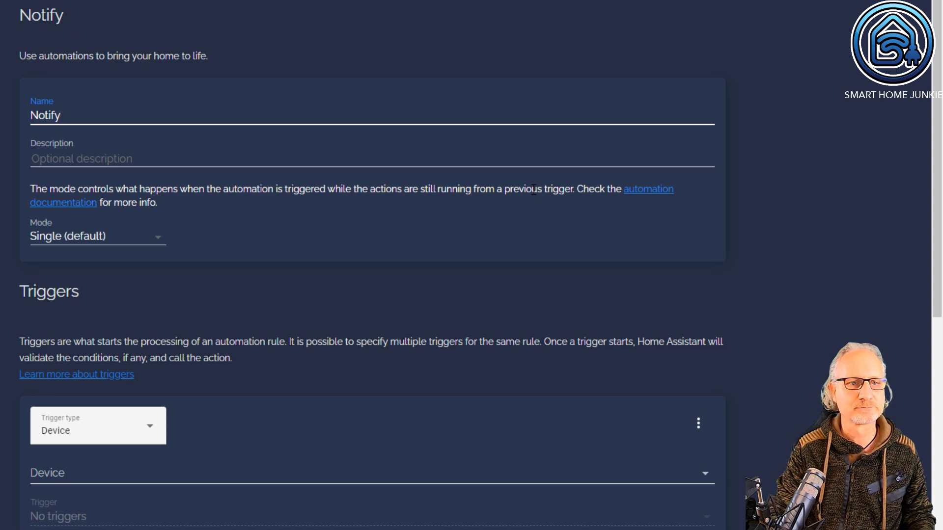
pyautogui.write(':')
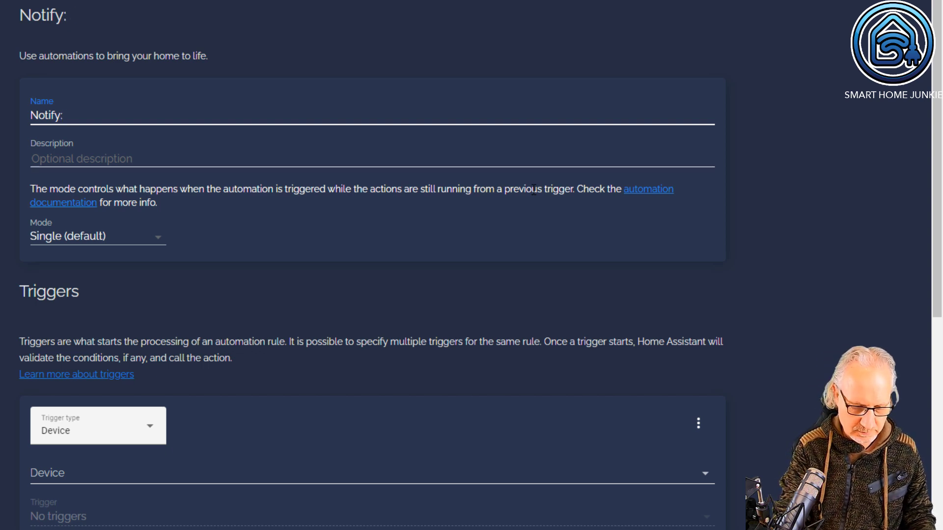
pyautogui.write('Send message')
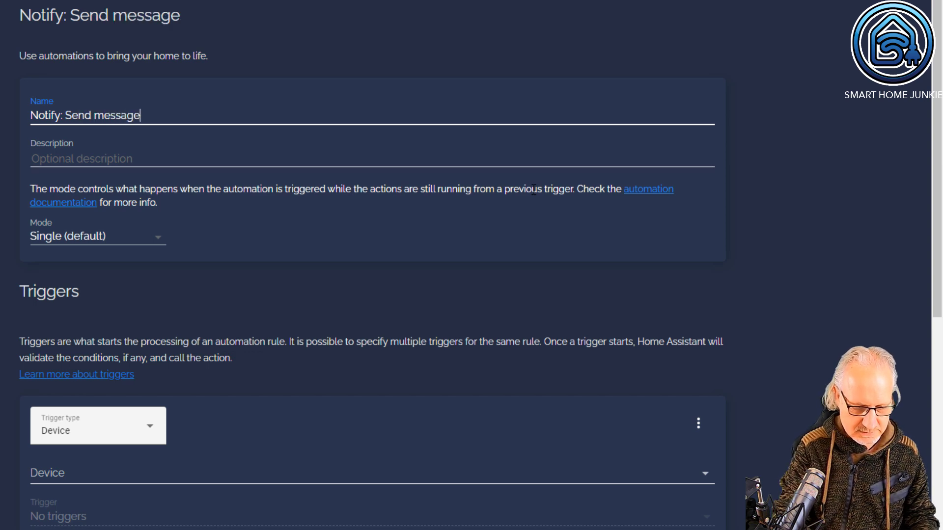
pyautogui.write('if d')
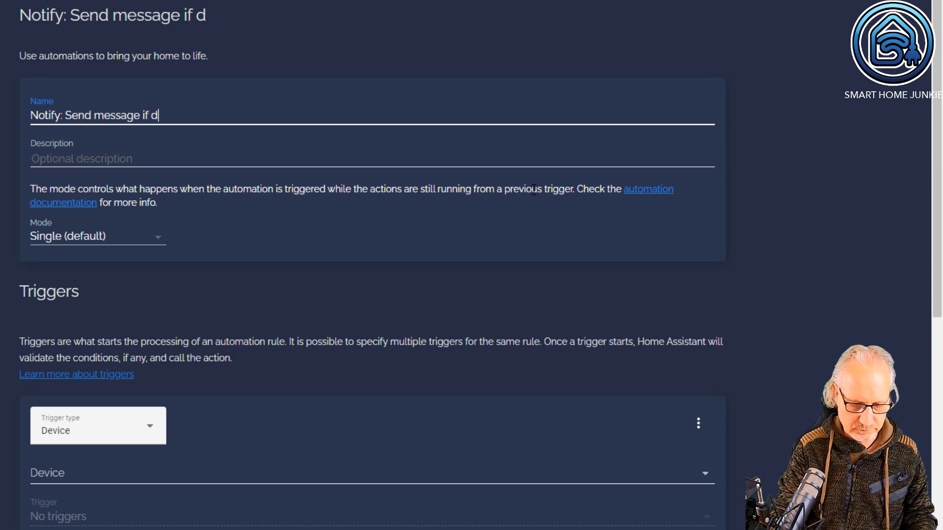
pyautogui.write('oor is opened')
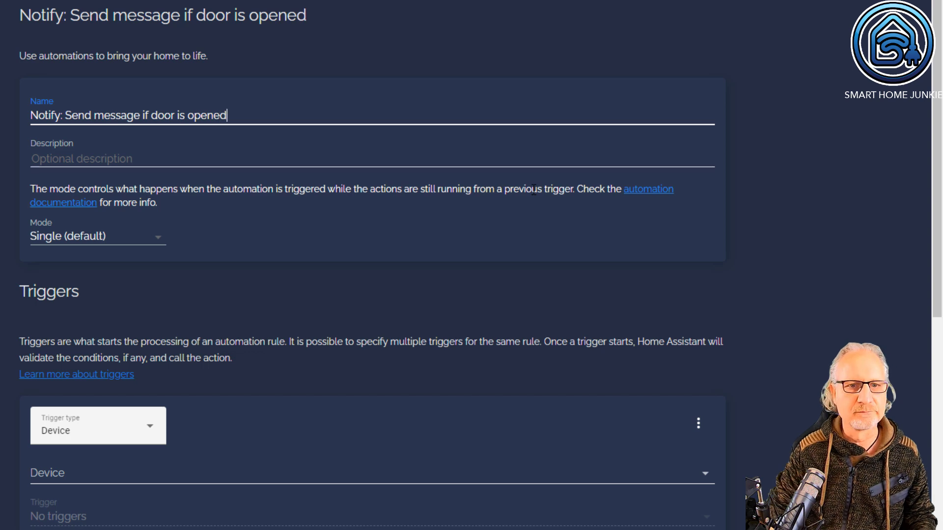
pyautogui.moveTo(127, 175)
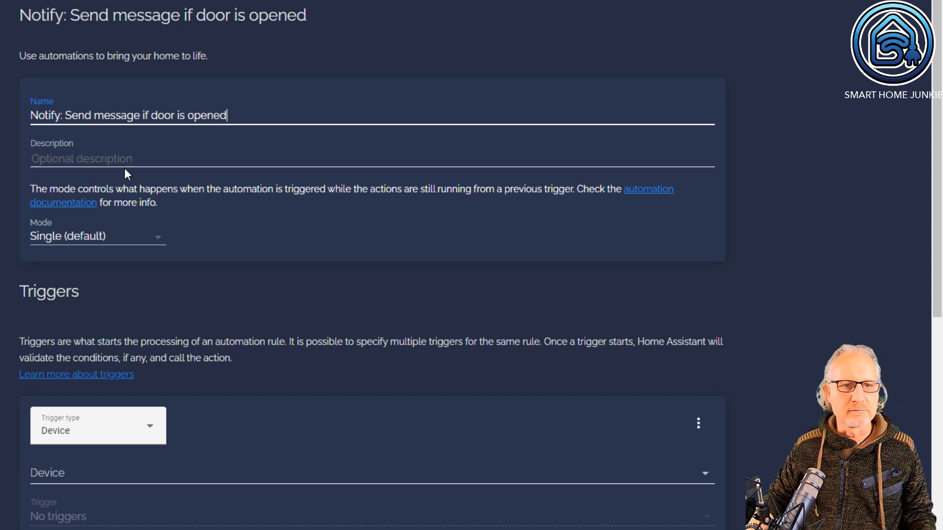
pyautogui.moveTo(98, 311)
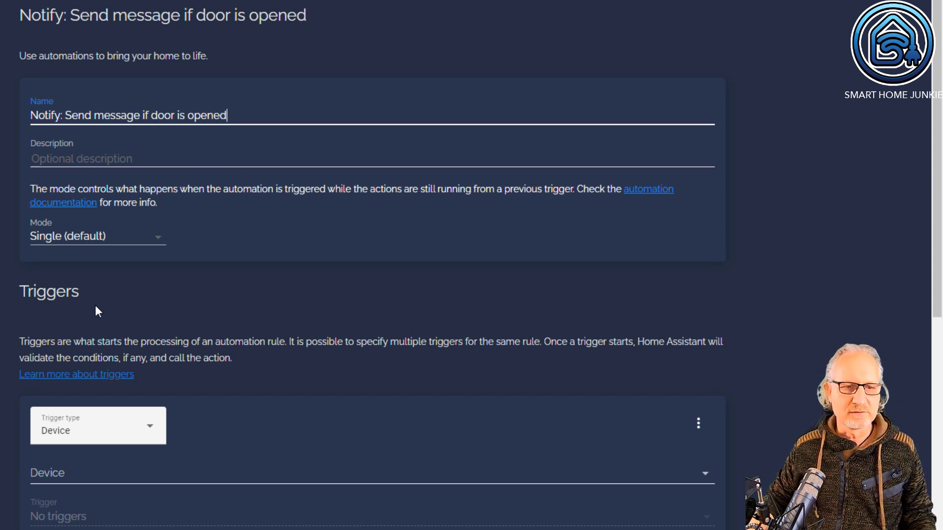
# Step: Set a device trigger on Garden Door Right firing when it is opened
pyautogui.scroll(-3)
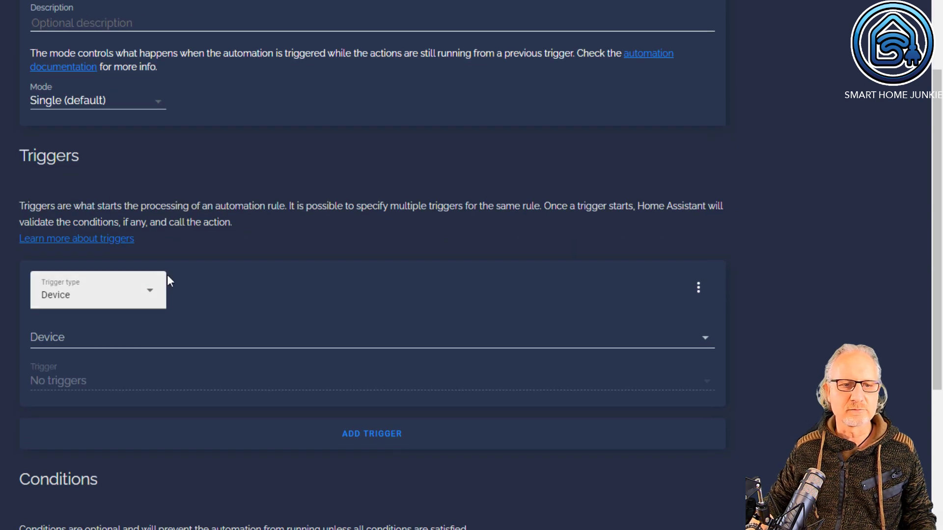
pyautogui.moveTo(167, 306)
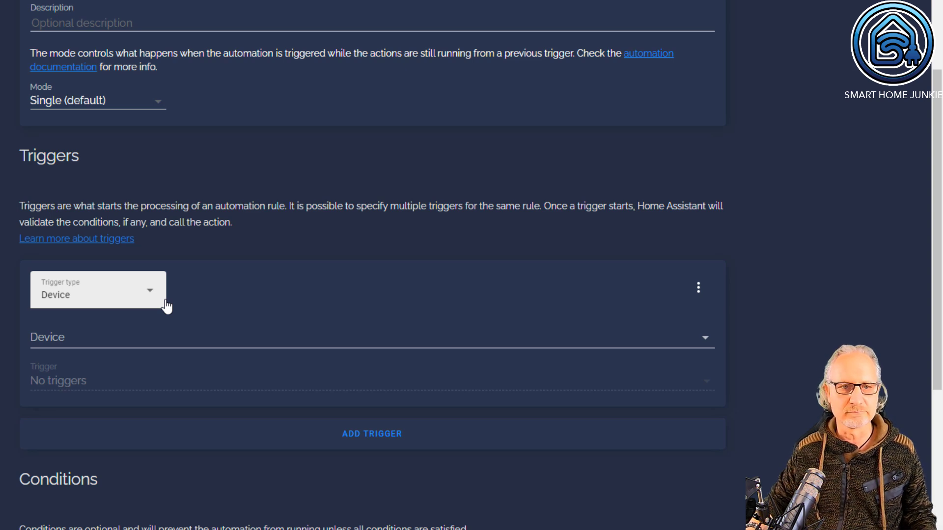
pyautogui.click(371, 337)
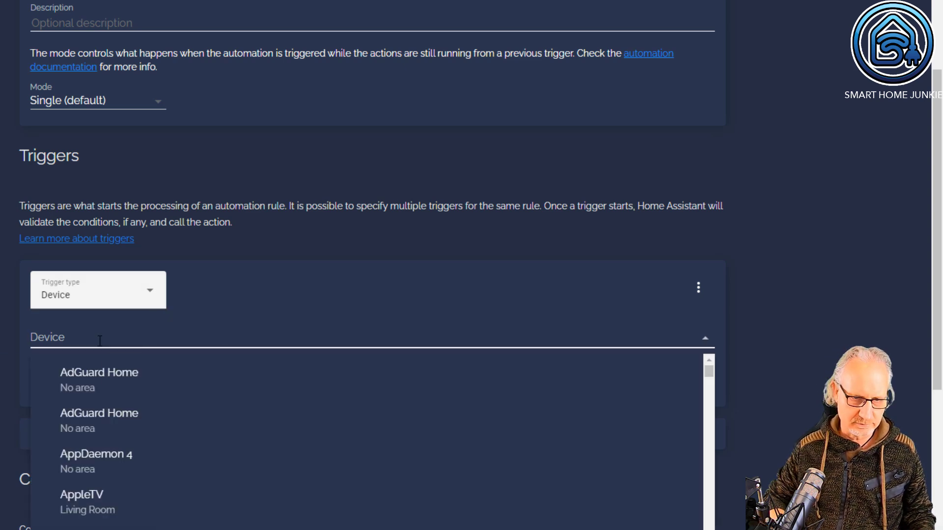
pyautogui.write('door')
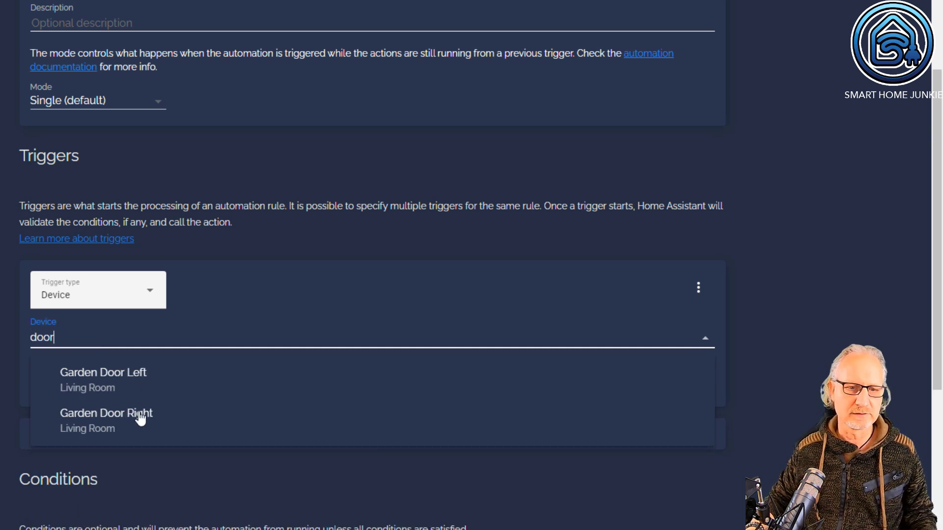
pyautogui.click(106, 413)
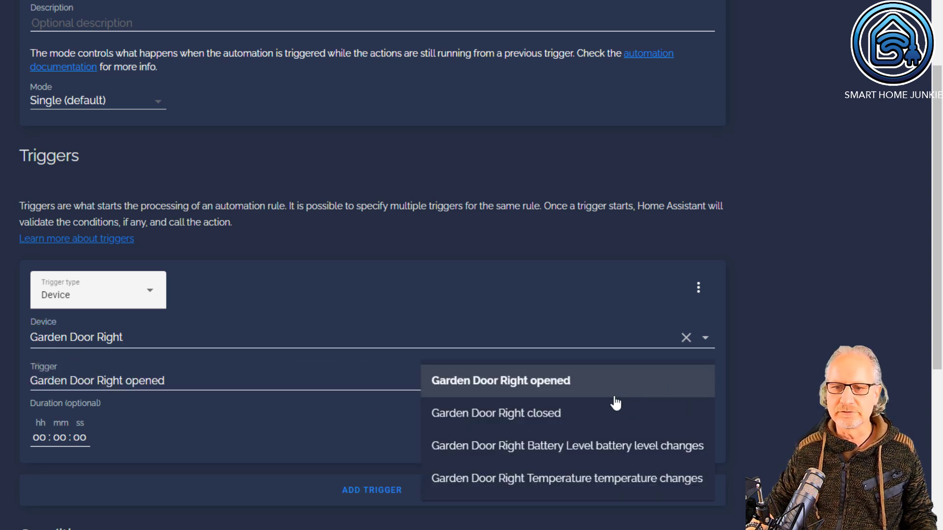
pyautogui.moveTo(509, 423)
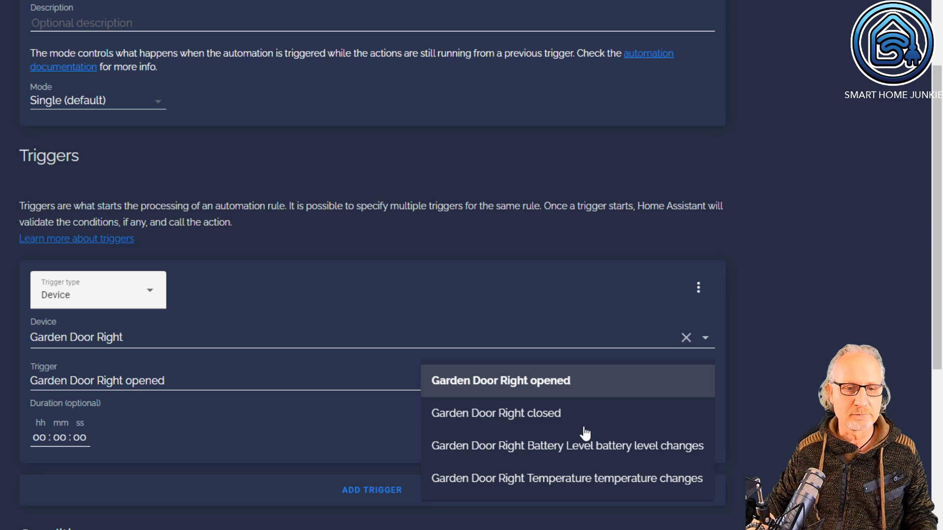
pyautogui.moveTo(182, 386)
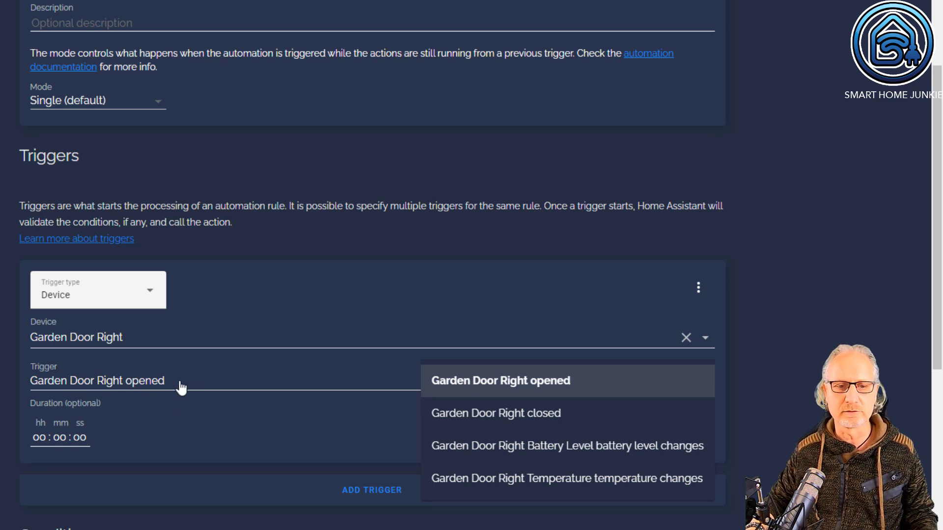
pyautogui.click(500, 381)
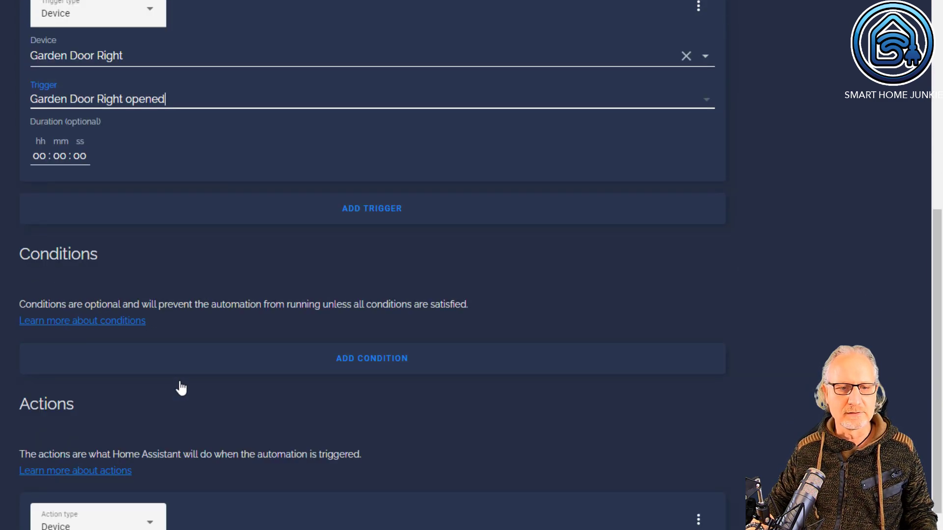
# Step: Set the first action type to Call service and focus the Service field
pyautogui.scroll(-3)
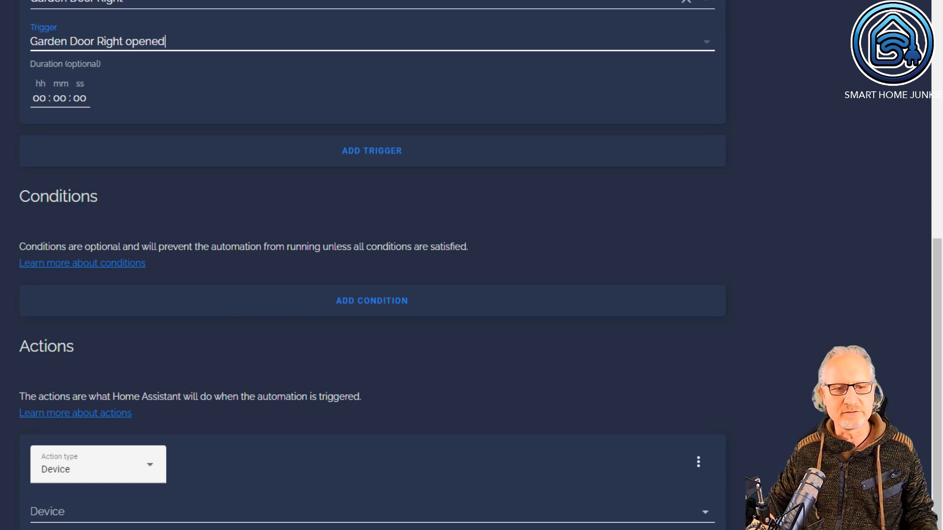
pyautogui.scroll(-3)
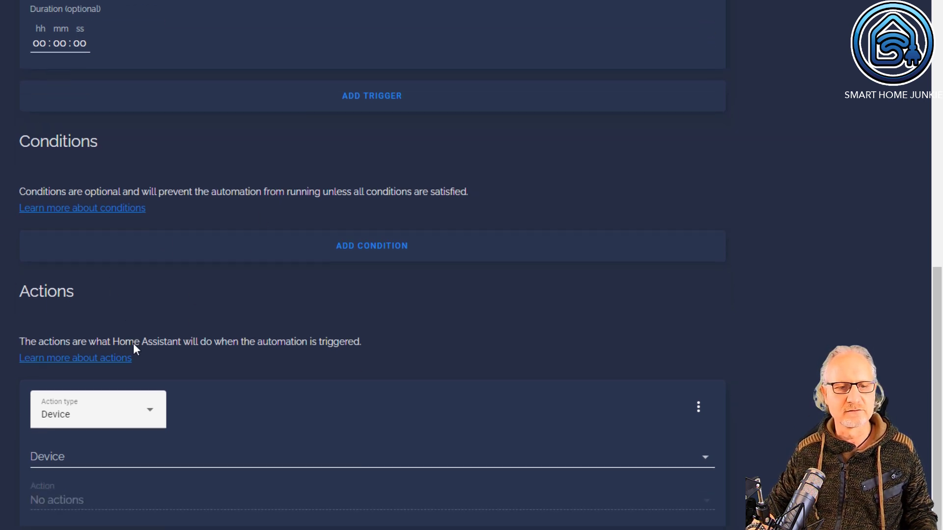
pyautogui.moveTo(142, 417)
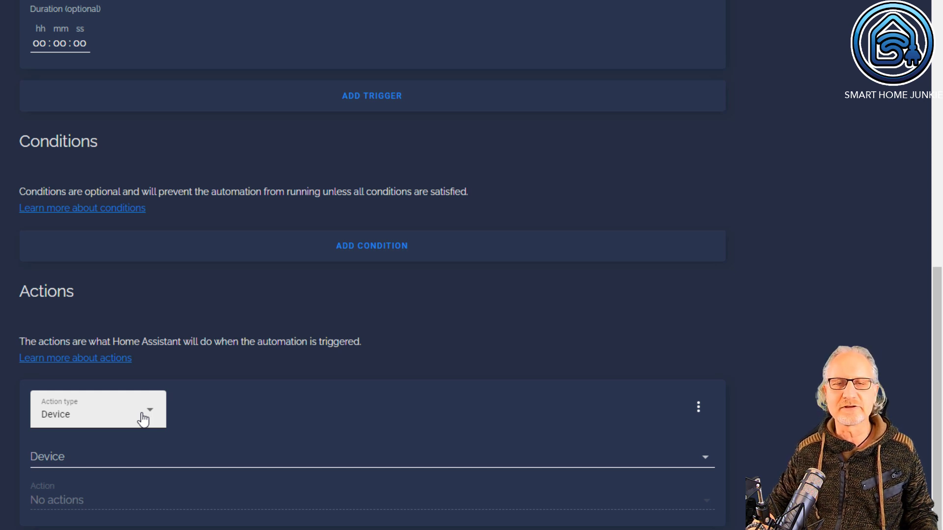
pyautogui.moveTo(75, 418)
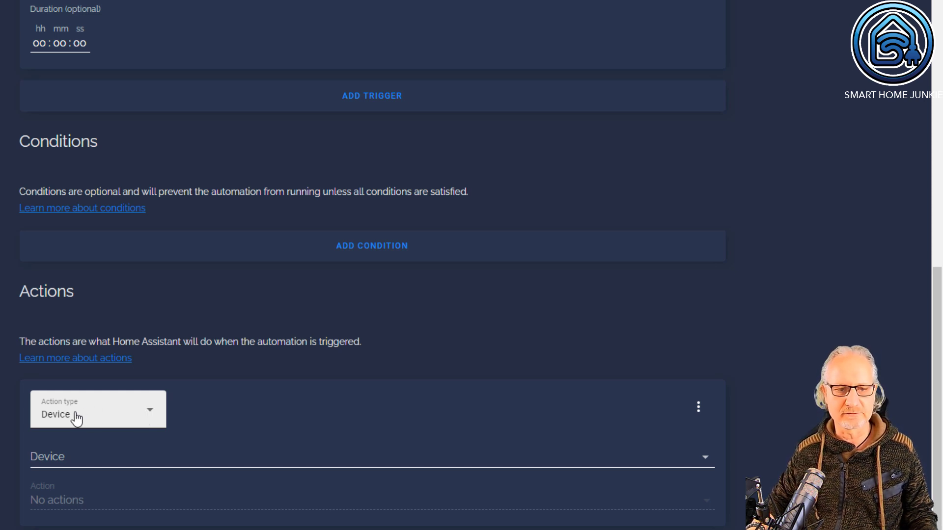
pyautogui.click(97, 413)
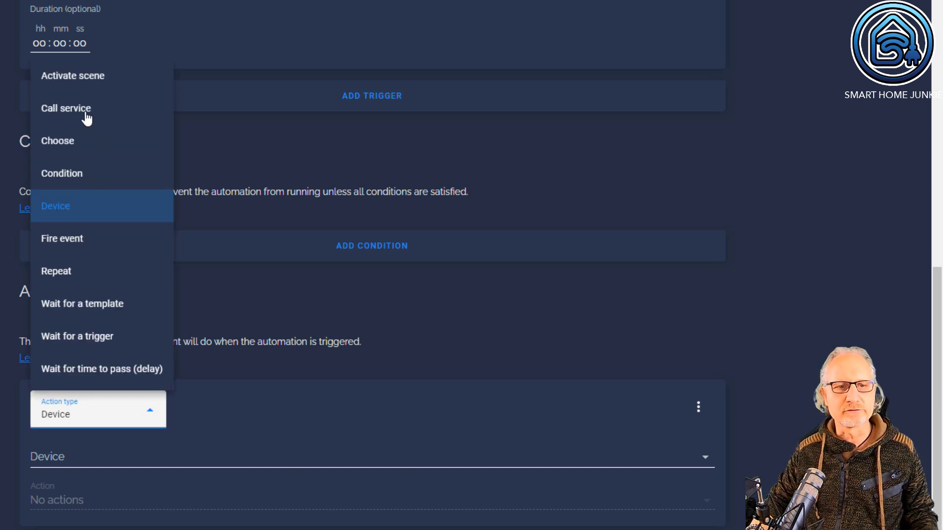
pyautogui.moveTo(108, 117)
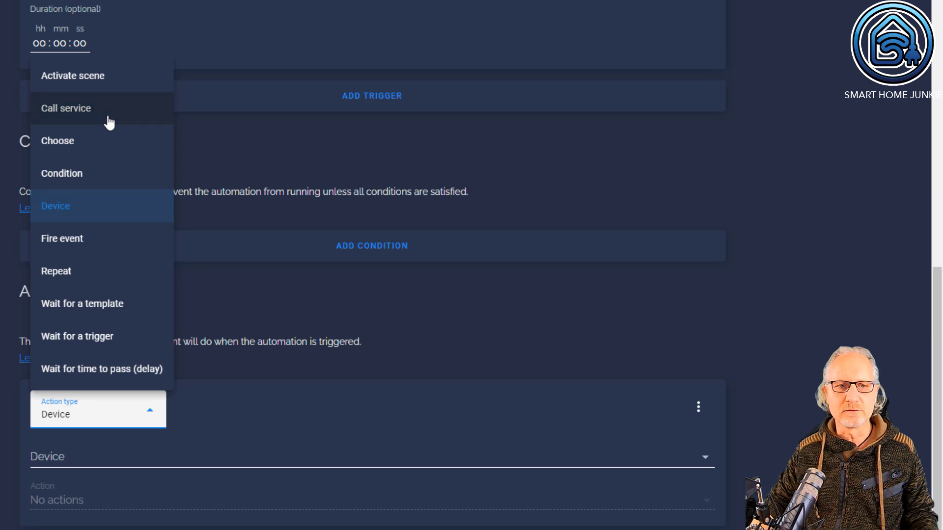
pyautogui.click(66, 107)
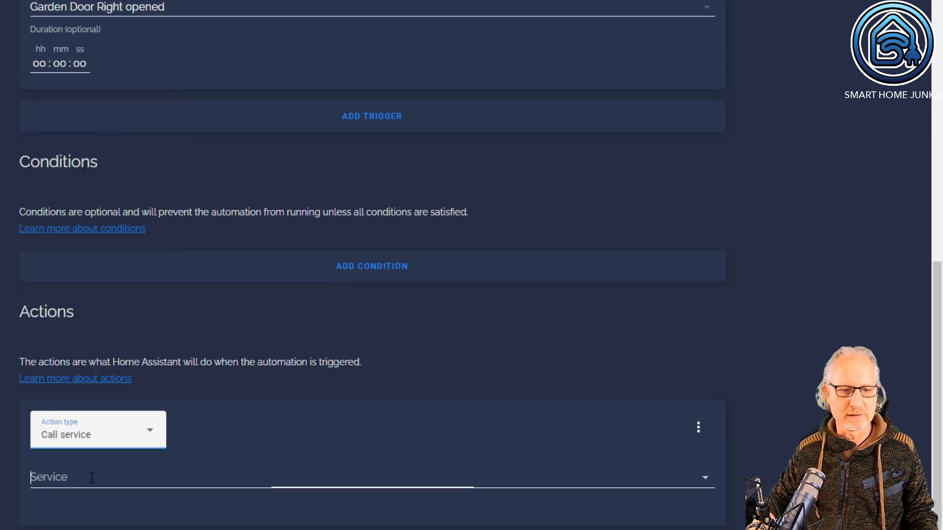
# Step: Choose the 'Send a notification via mobile_app_iphone_x_ed' service
pyautogui.write('notify')
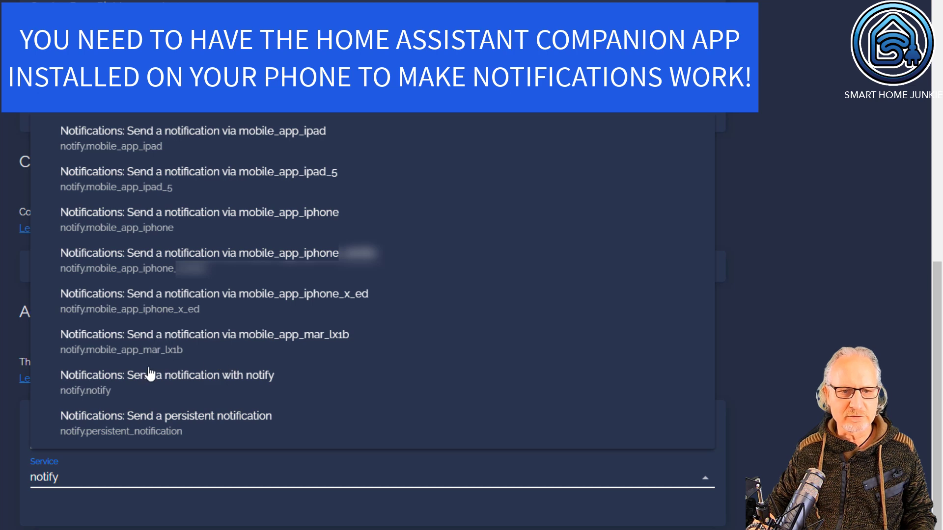
pyautogui.moveTo(206, 371)
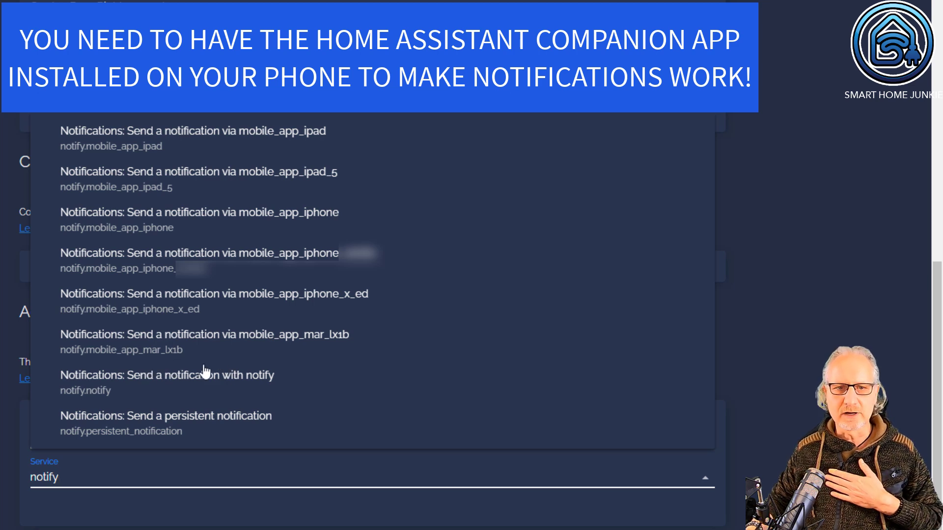
pyautogui.moveTo(270, 180)
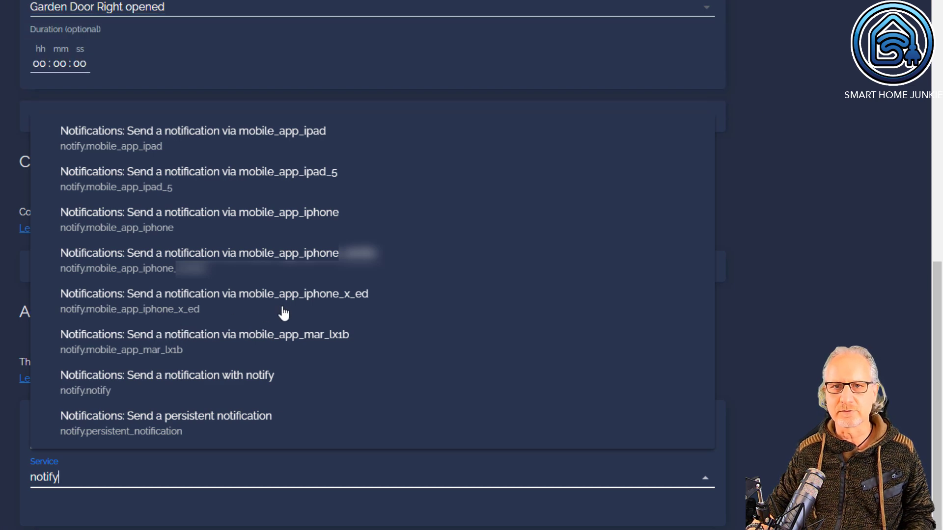
pyautogui.moveTo(203, 300)
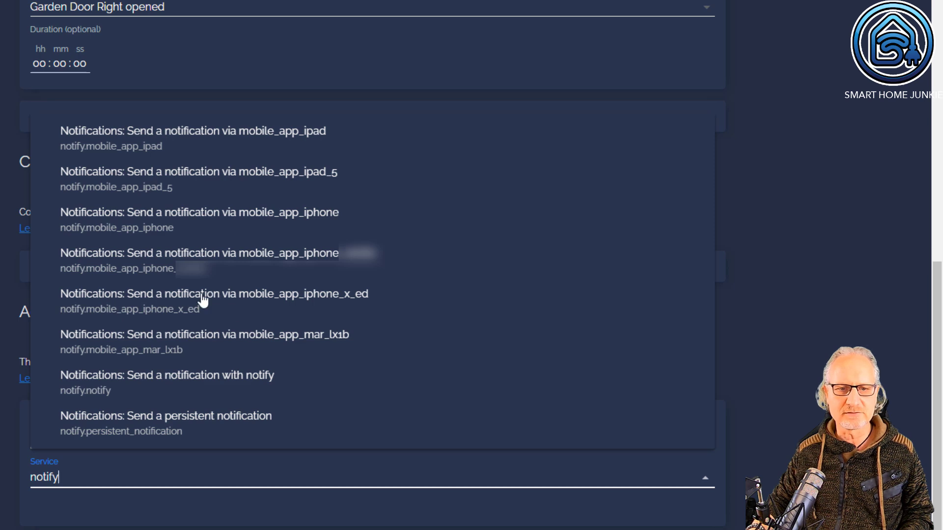
pyautogui.click(214, 294)
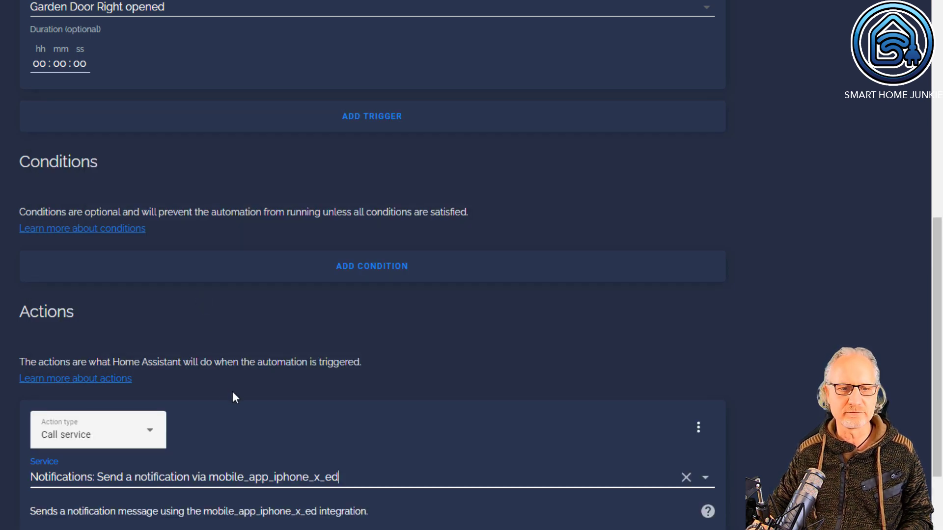
pyautogui.scroll(-3)
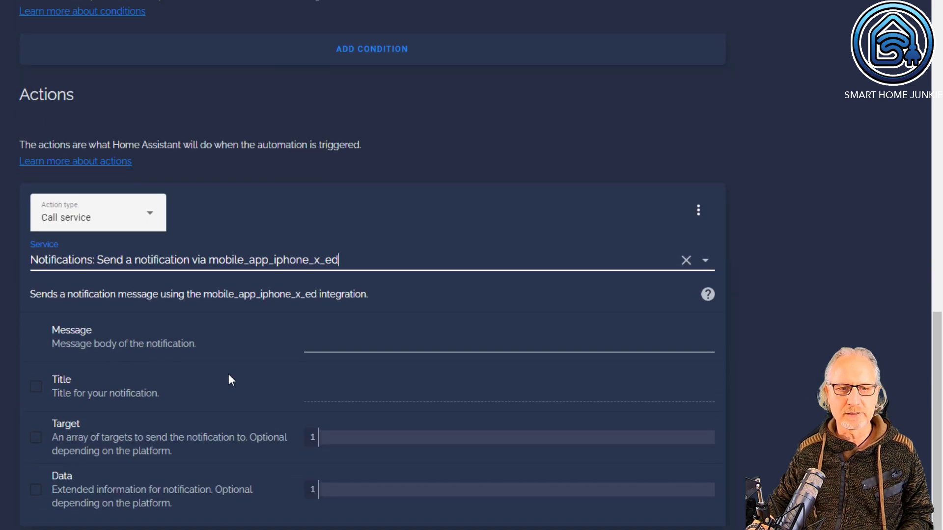
# Step: Enter message 'The right garden door is opened!' and enable title 'Warning!'
pyautogui.click(509, 345)
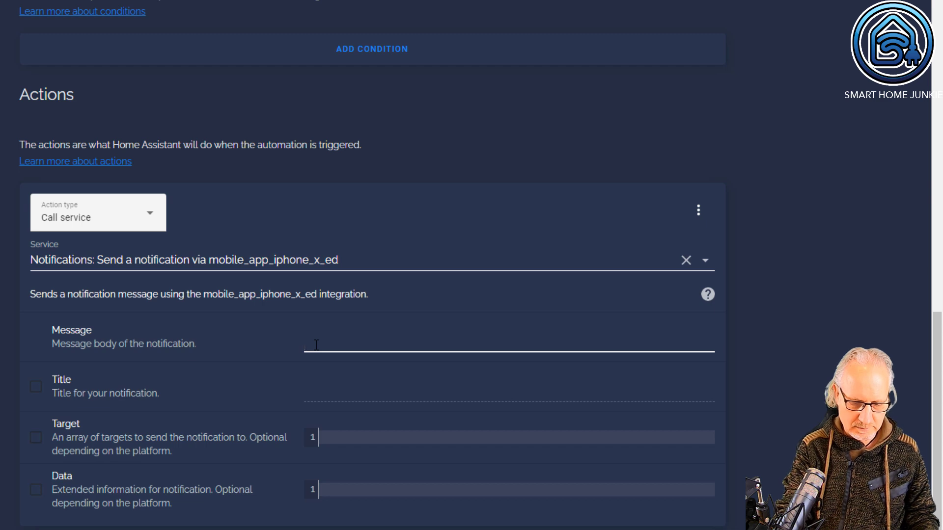
pyautogui.write('The right gar')
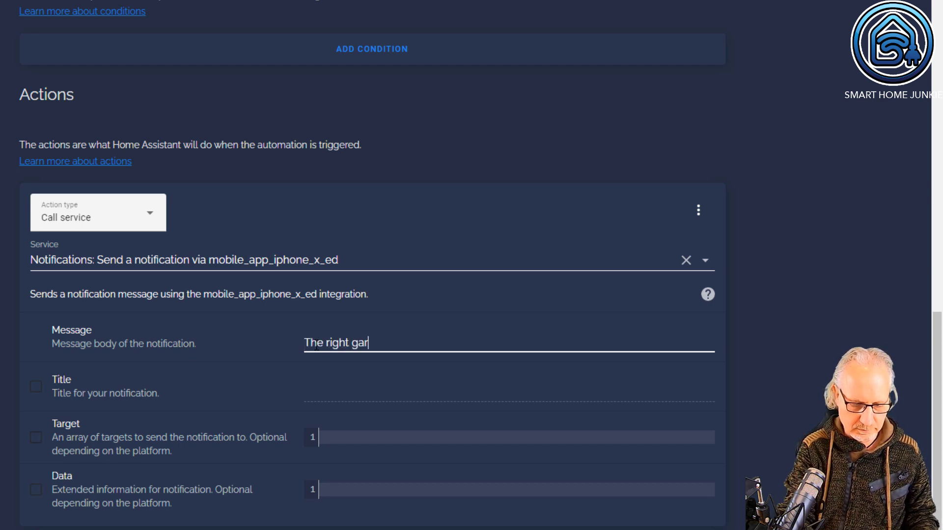
pyautogui.write('den door is op')
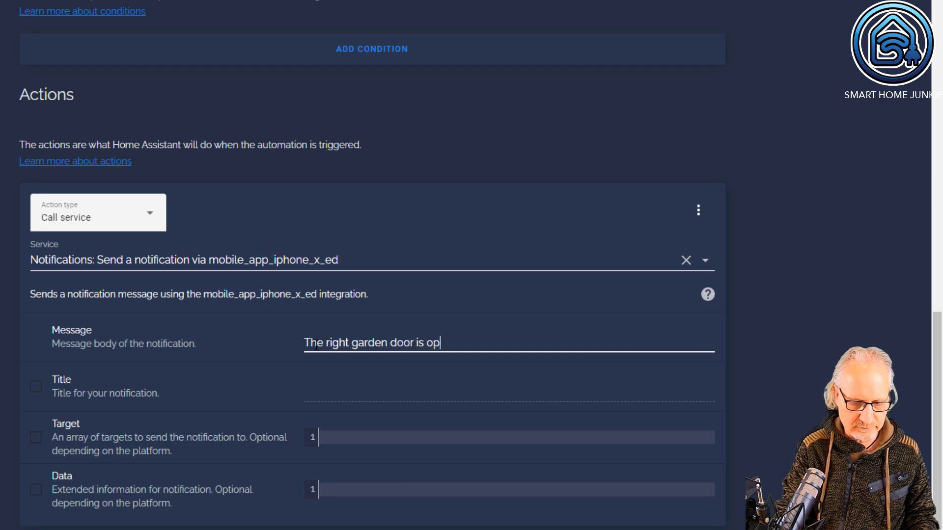
pyautogui.write('ened!')
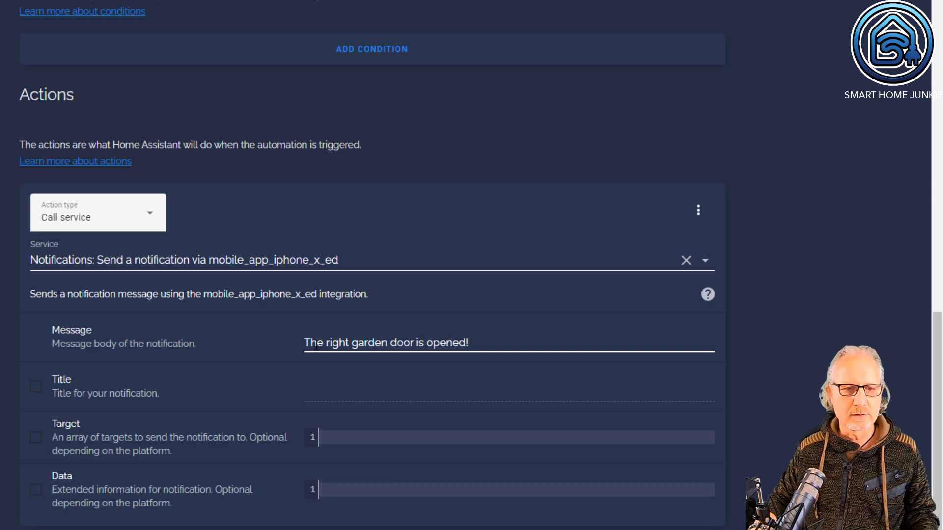
pyautogui.click(35, 386)
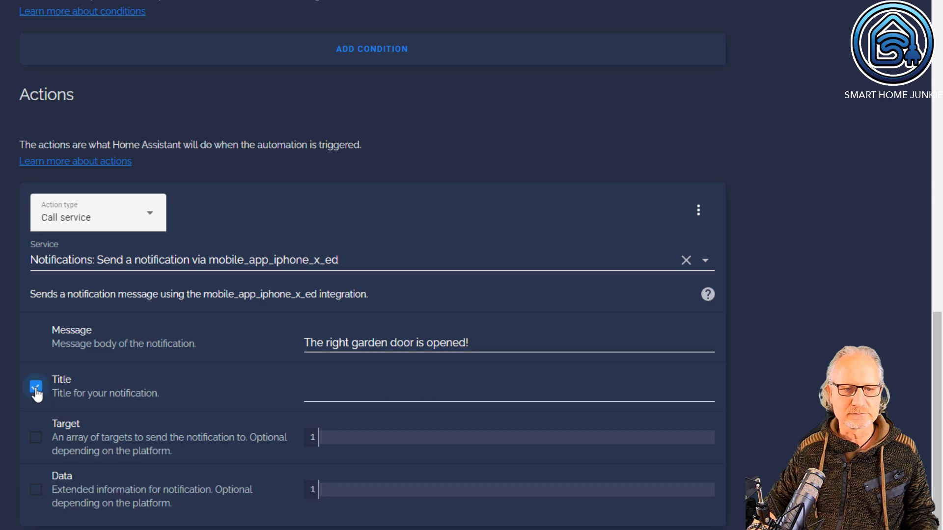
pyautogui.click(34, 387)
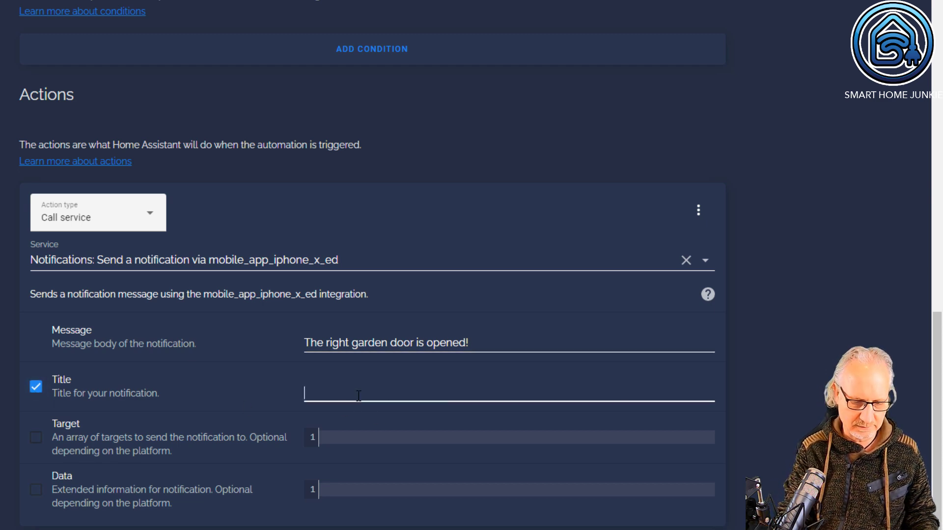
pyautogui.write('Warning')
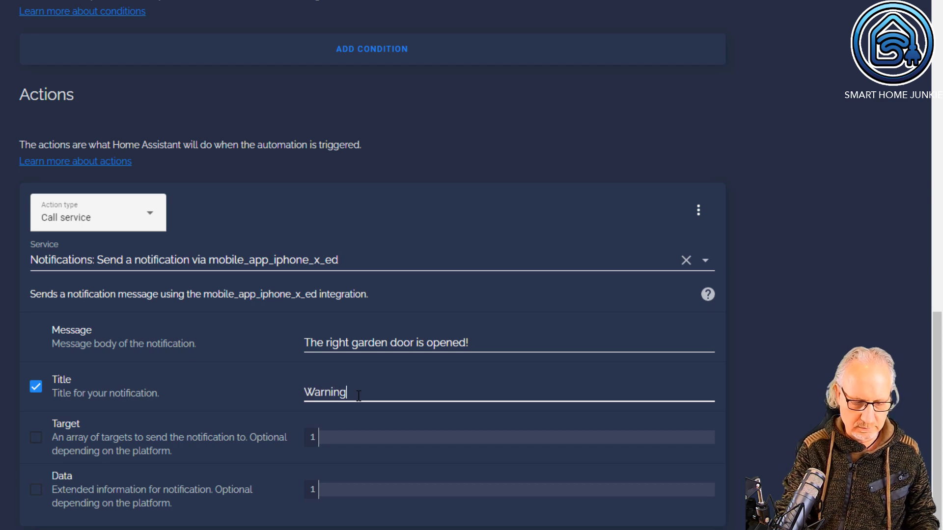
pyautogui.write('!')
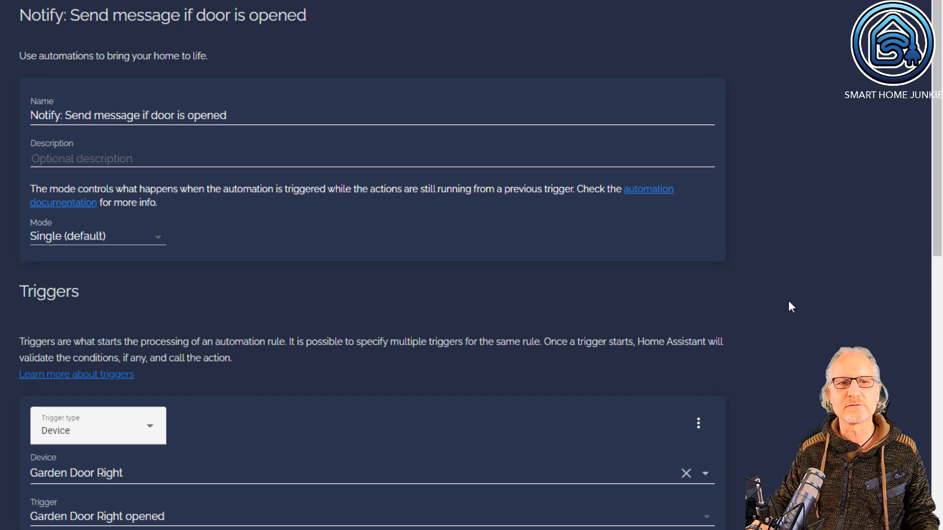
pyautogui.scroll(-3)
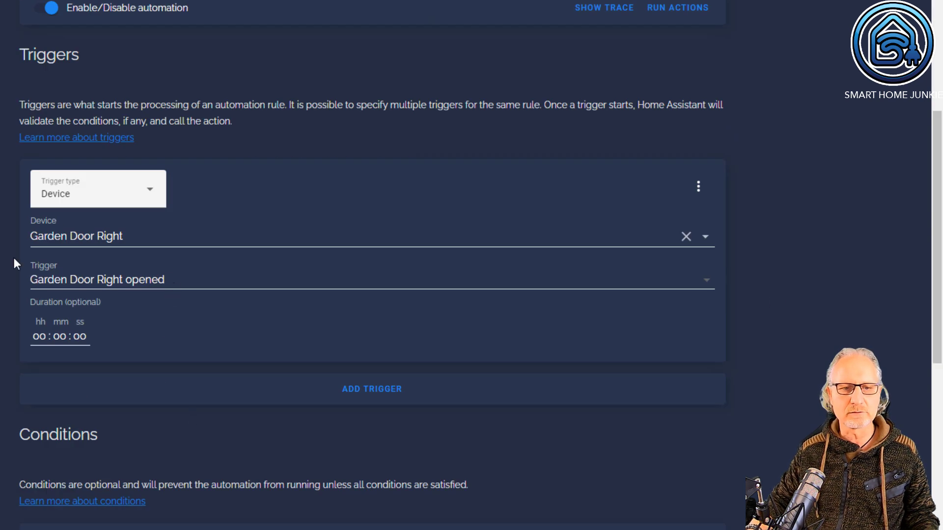
pyautogui.scroll(-3)
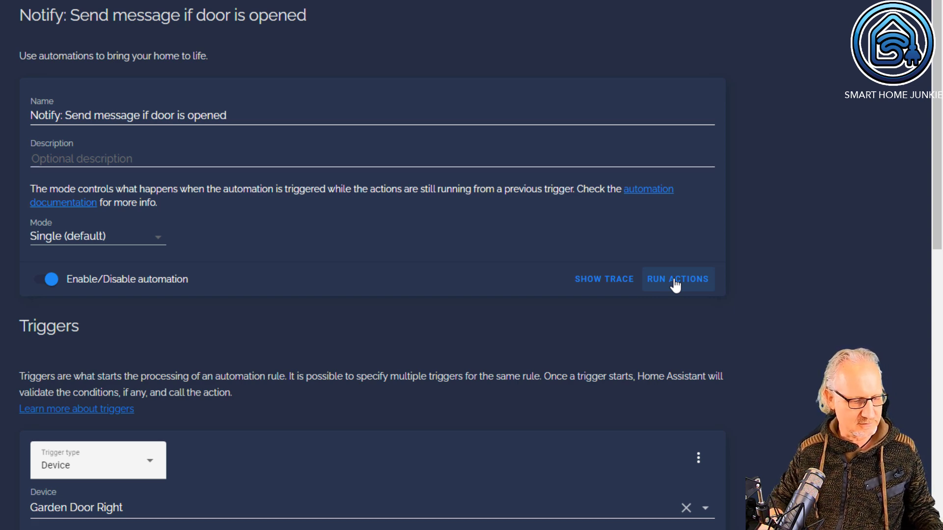
pyautogui.click(677, 279)
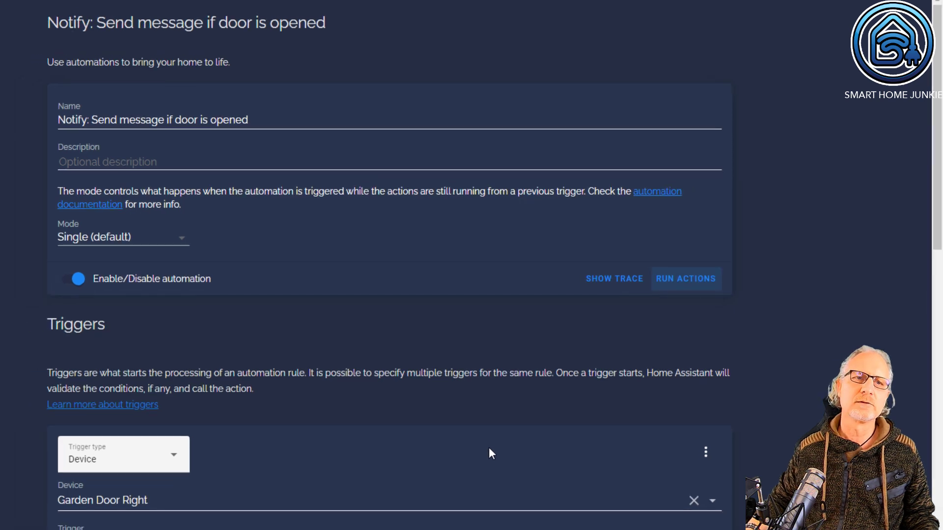
# Step: Go back via Configuration > Automations & Scenes and add another automation
pyautogui.click(14, 48)
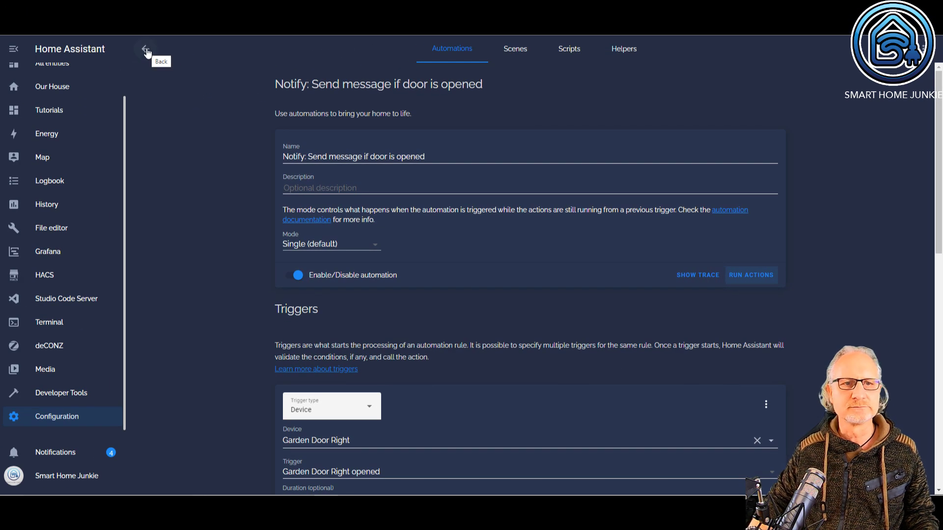
pyautogui.click(146, 49)
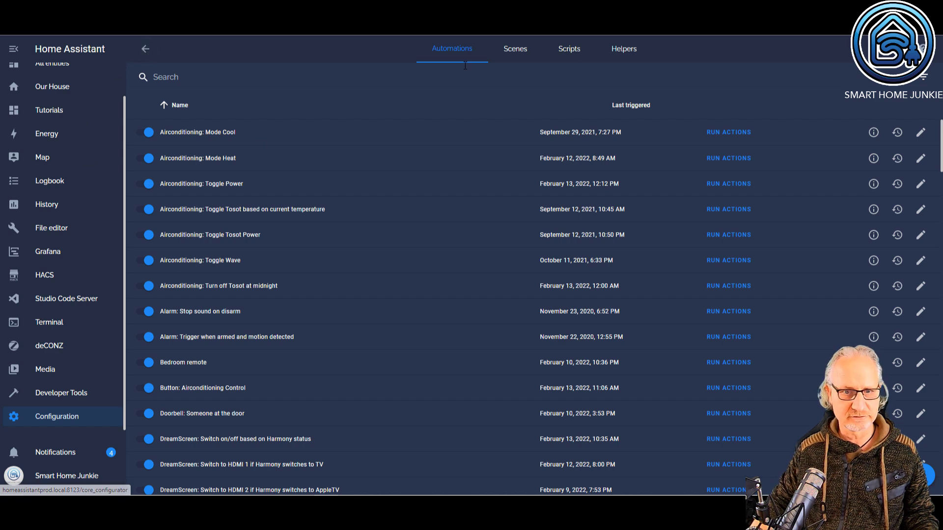
pyautogui.moveTo(382, 163)
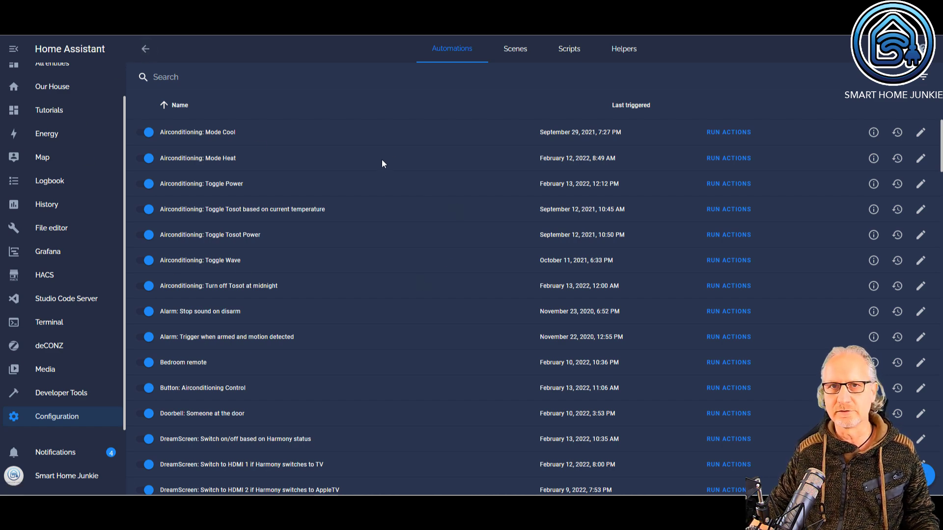
pyautogui.click(56, 416)
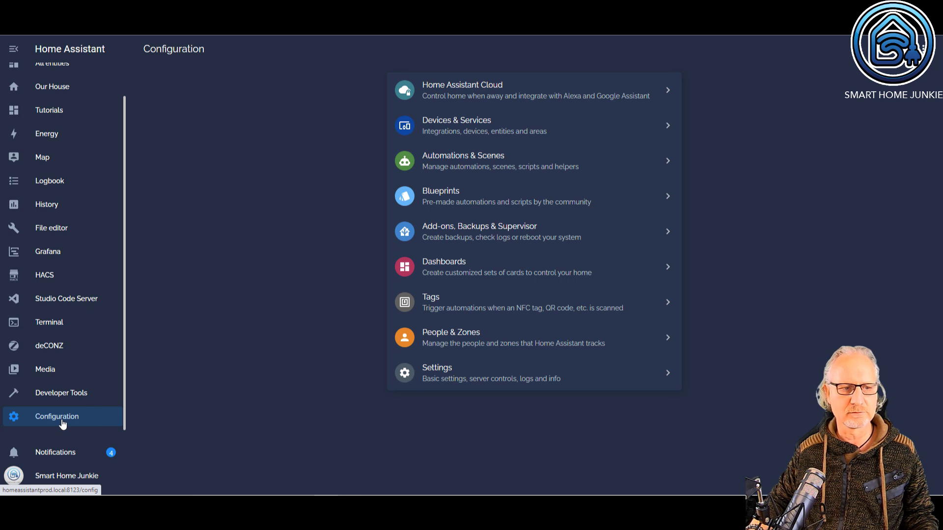
pyautogui.click(488, 160)
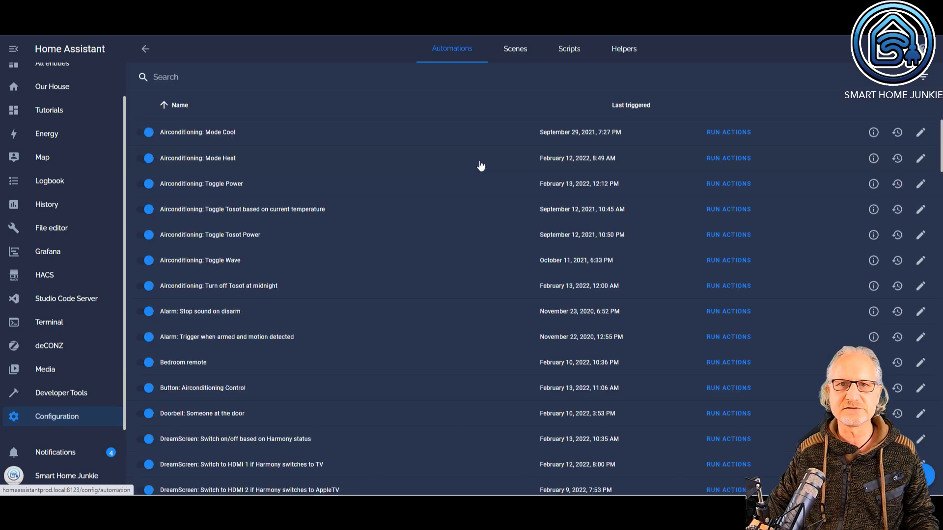
pyautogui.moveTo(420, 230)
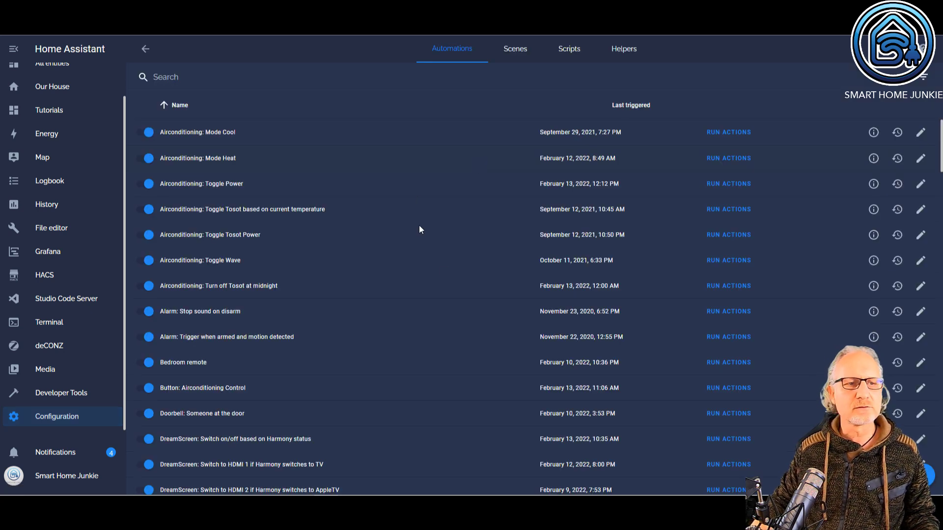
pyautogui.click(917, 492)
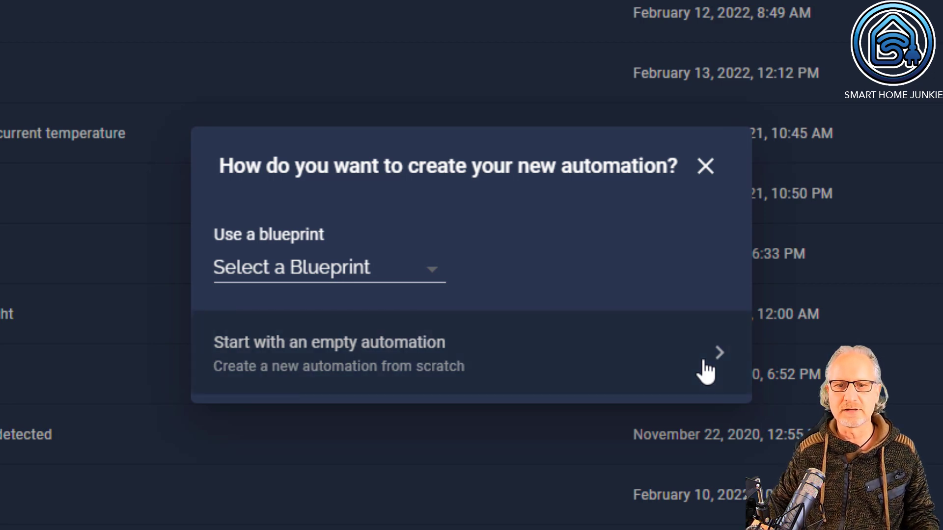
# Step: Start from scratch, naming it 'Notify: Send message if my girlfriend comes home....'
pyautogui.click(329, 342)
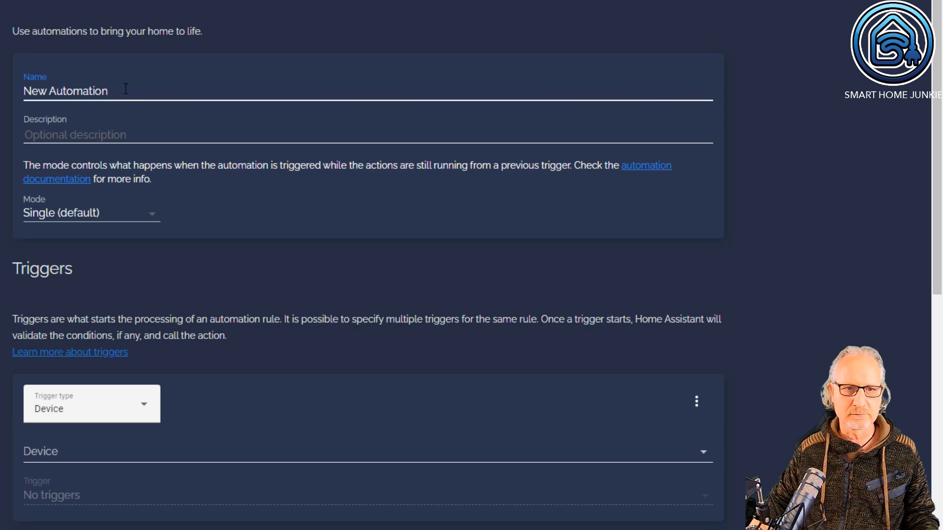
pyautogui.write('Notify:')
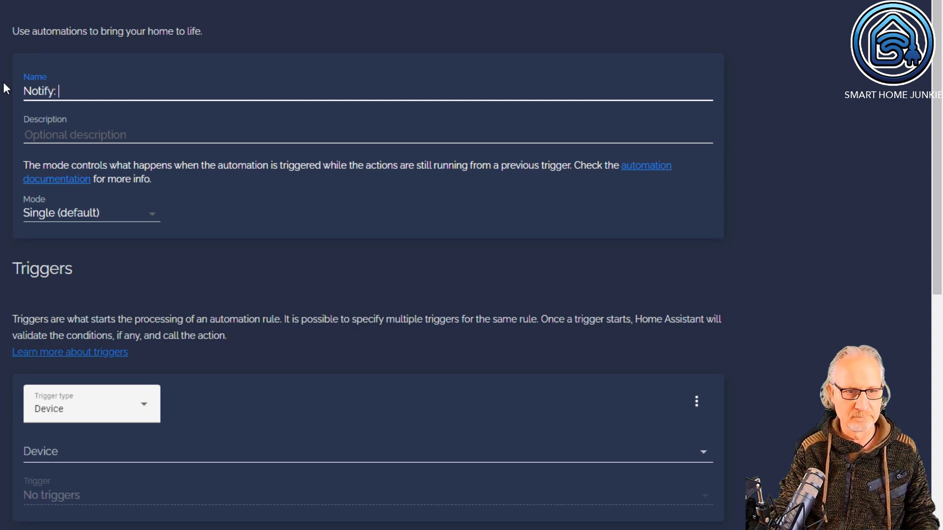
pyautogui.write('Send m')
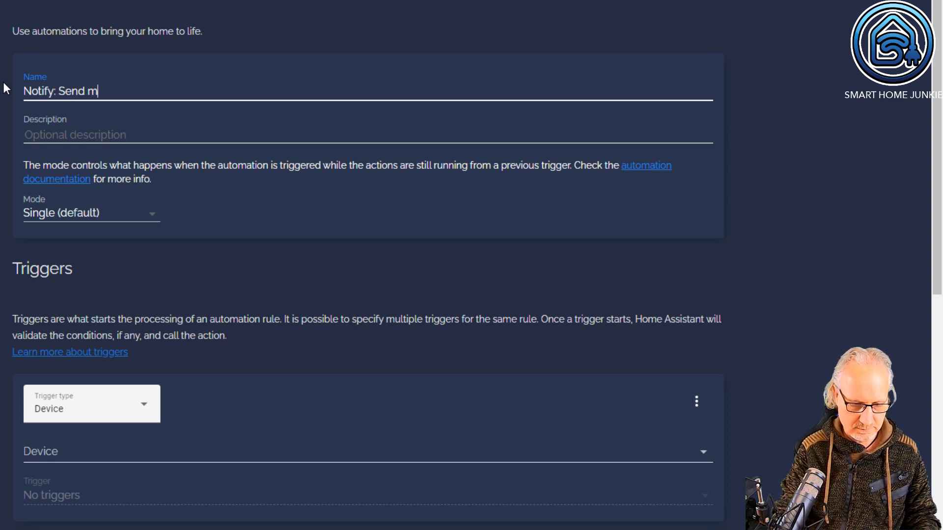
pyautogui.write('essager')
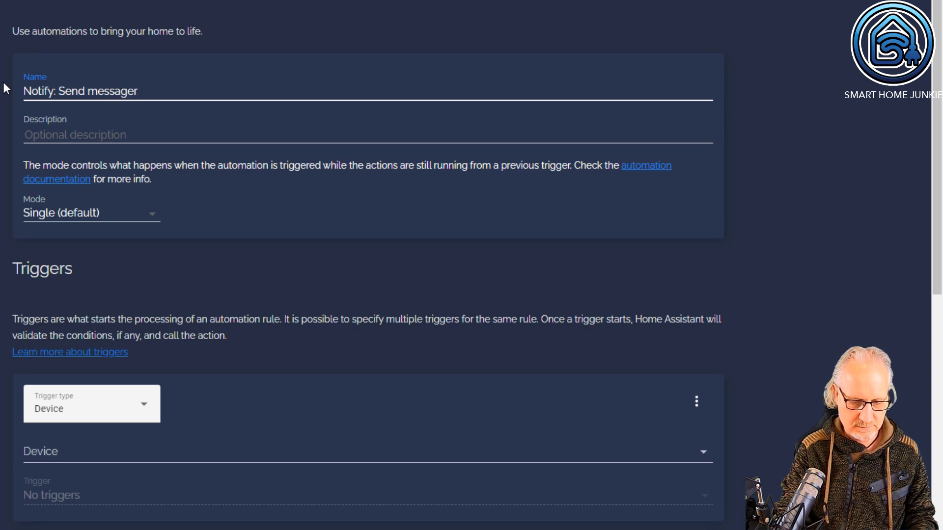
pyautogui.write('if')
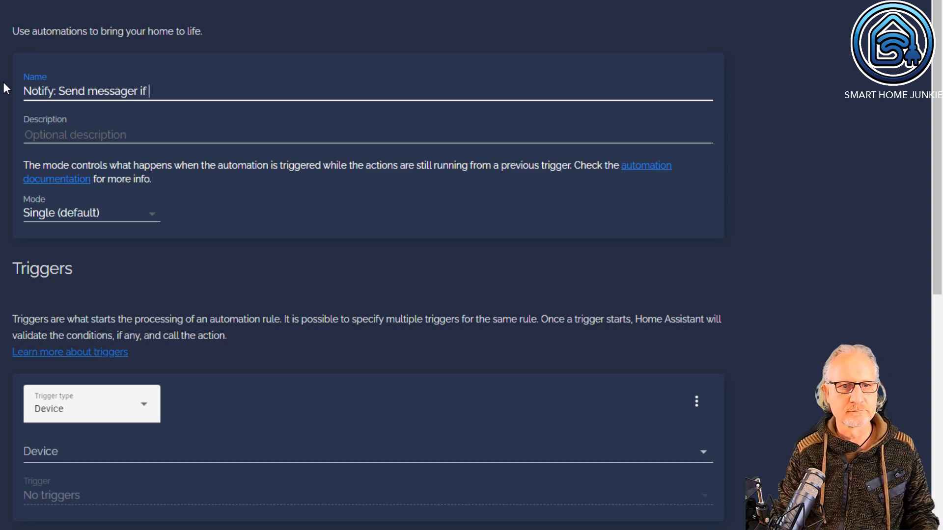
pyautogui.press('Backspace')
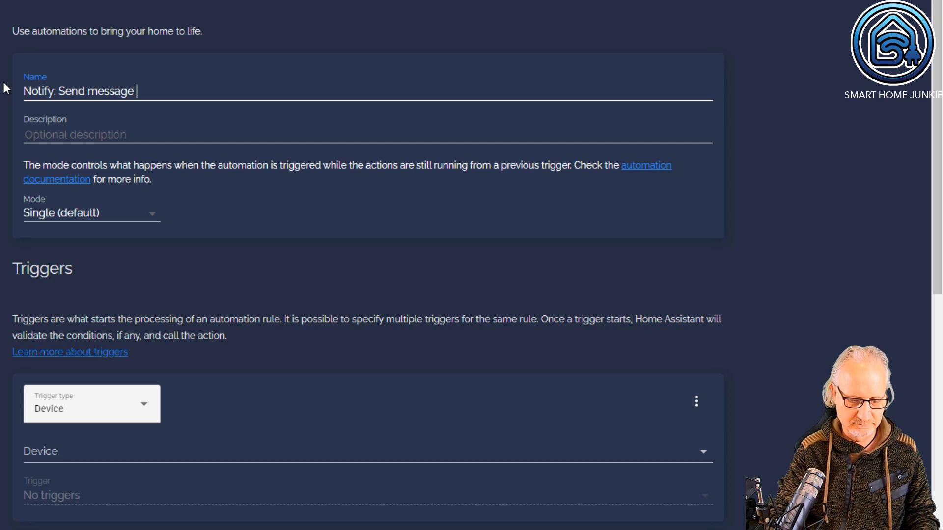
pyautogui.write('if my g')
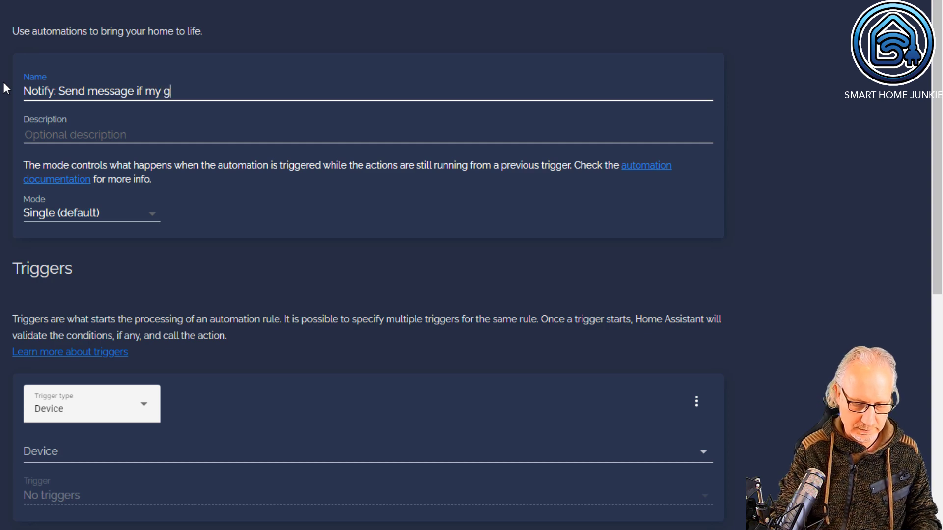
pyautogui.write('irlfrie')
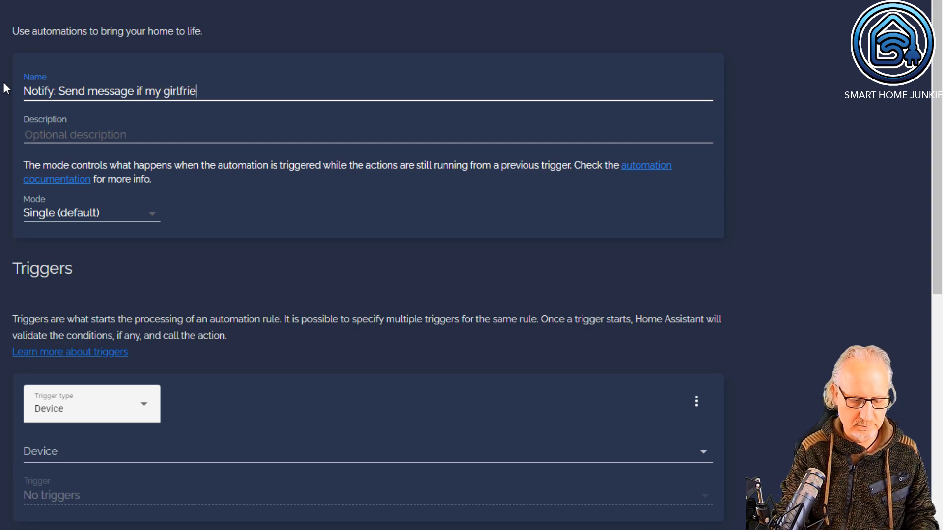
pyautogui.write('nd comes home')
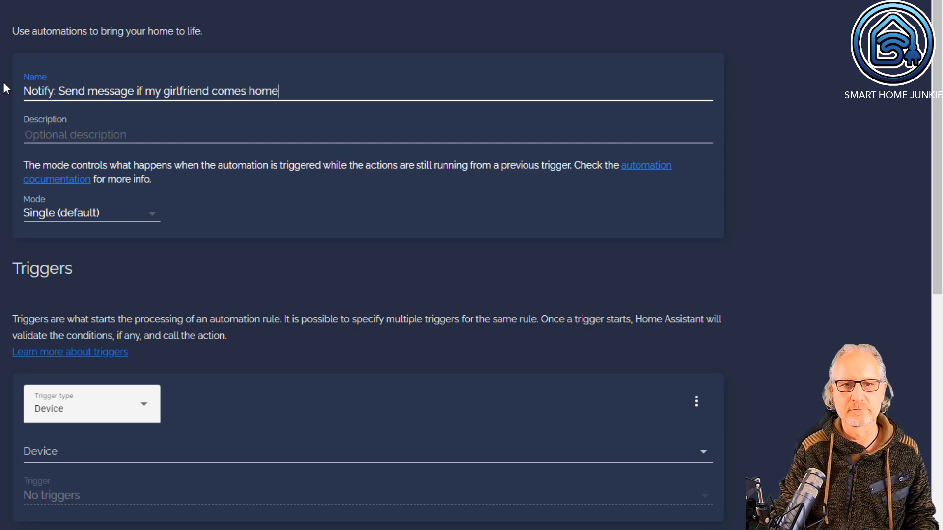
pyautogui.write('....')
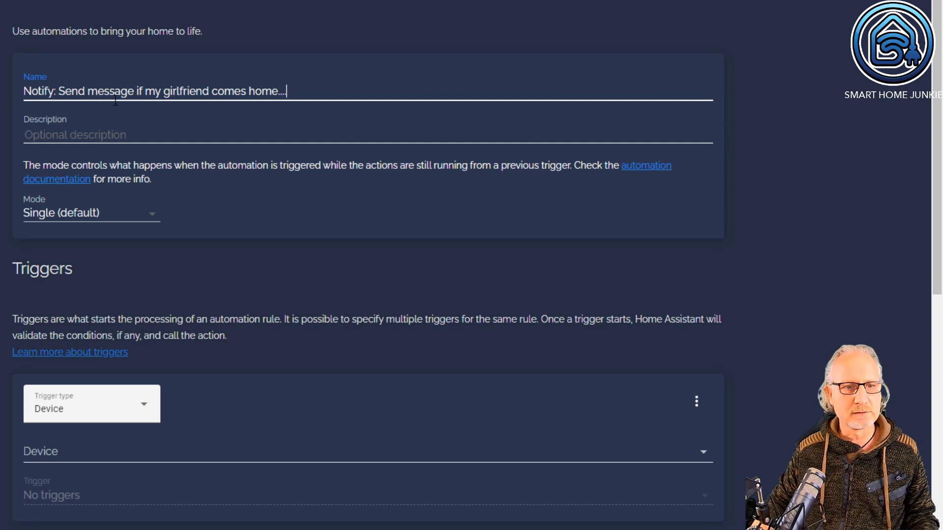
# Step: Set the trigger type to State and search entities for 'person'
pyautogui.scroll(-3)
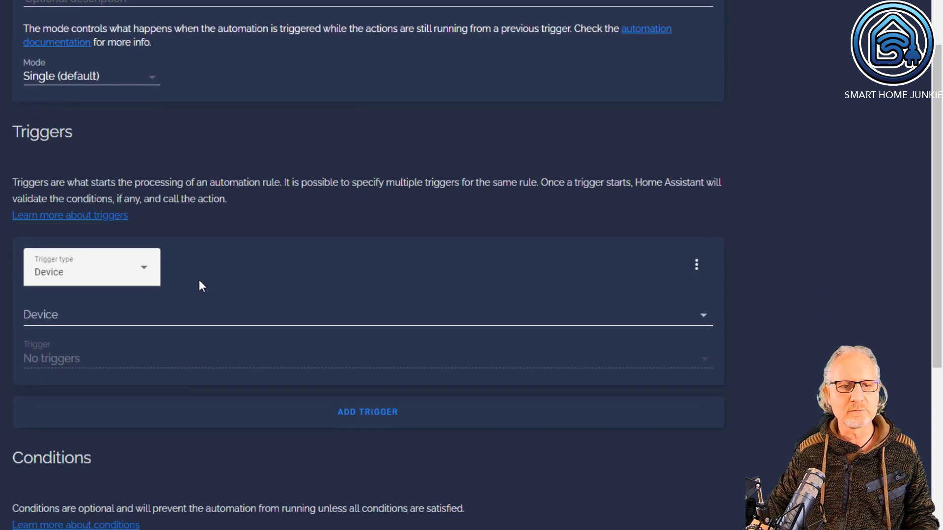
pyautogui.moveTo(91, 172)
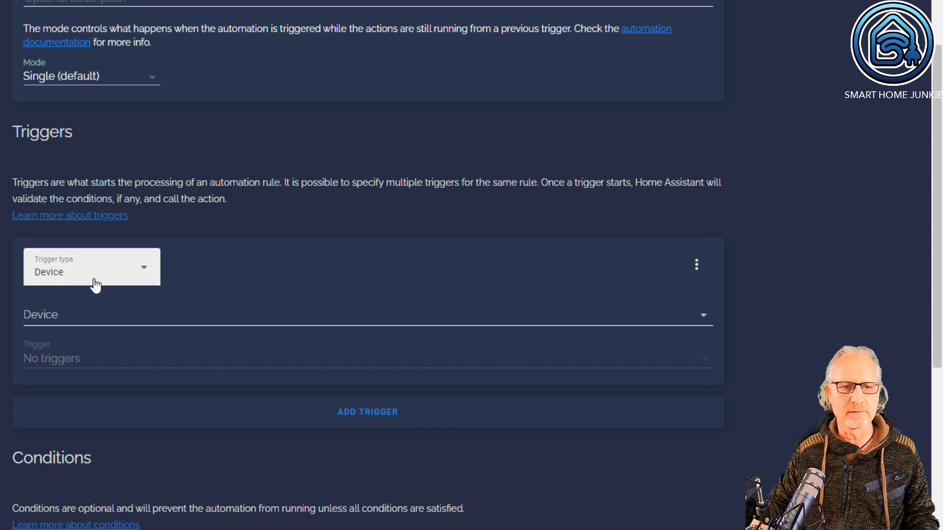
pyautogui.moveTo(102, 282)
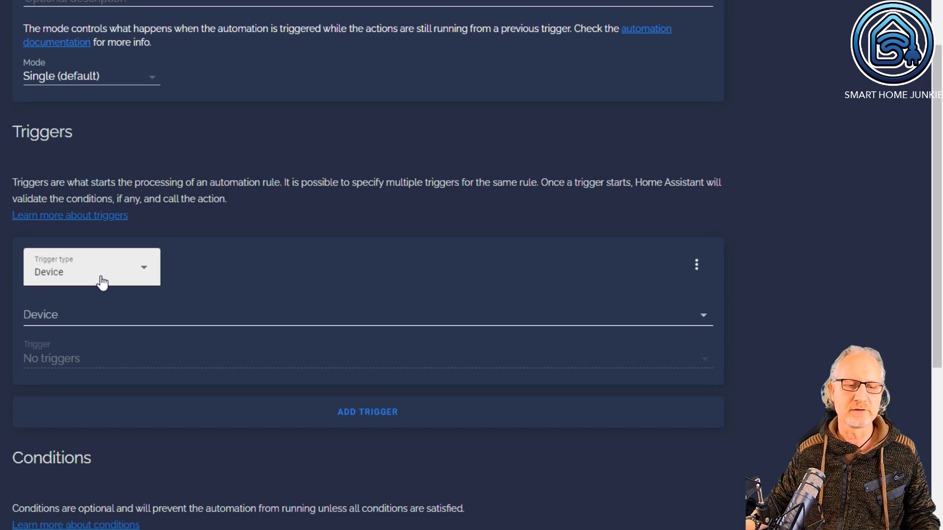
pyautogui.click(91, 266)
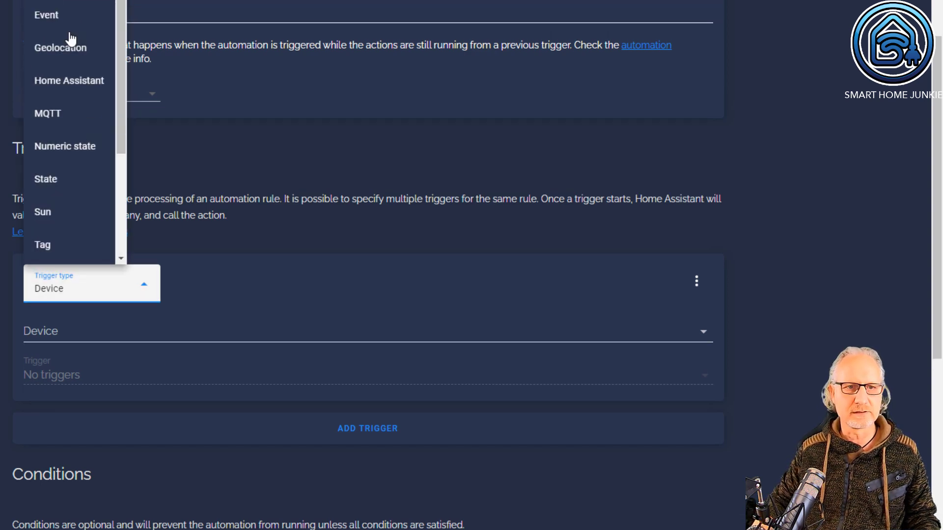
pyautogui.moveTo(60, 179)
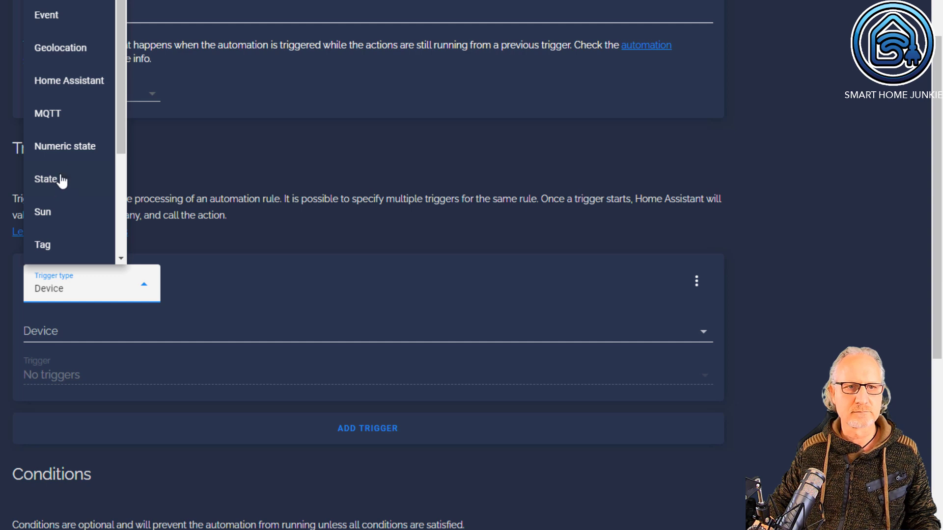
pyautogui.click(45, 180)
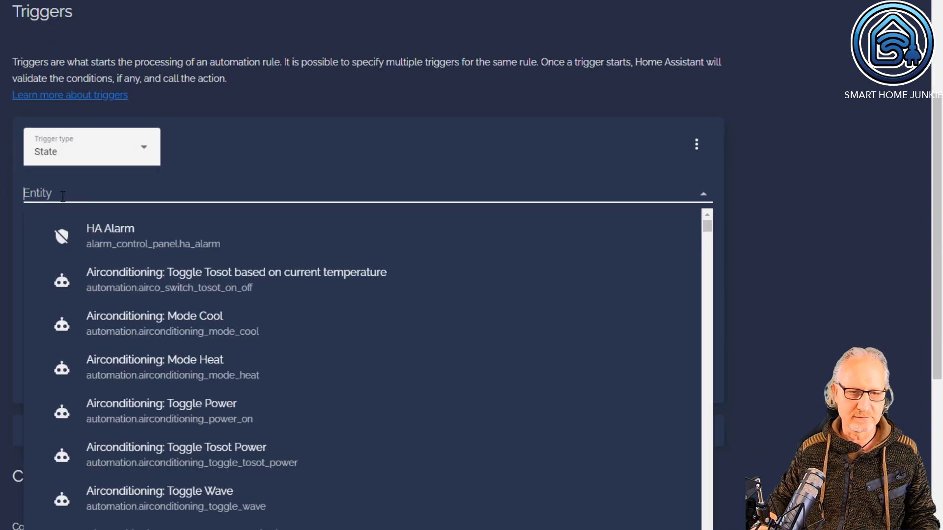
pyautogui.write('person')
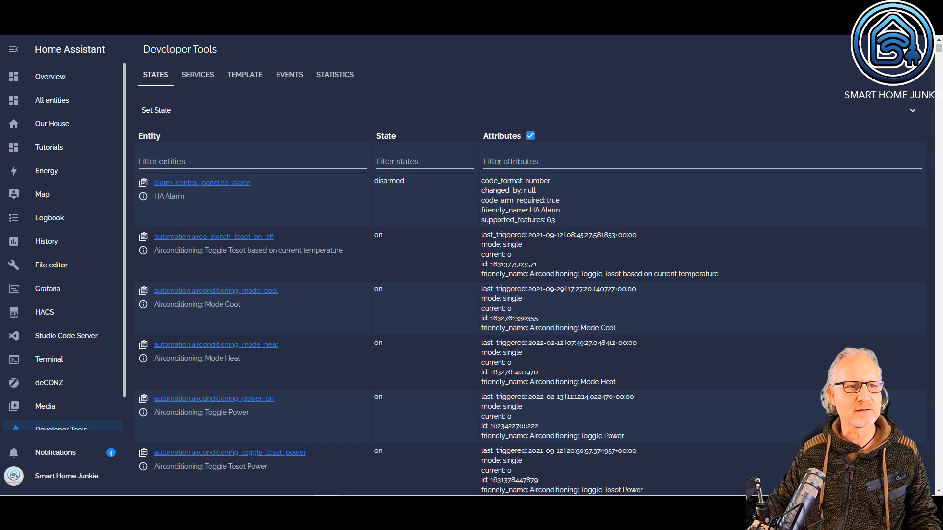
# Step: Filter Developer Tools States by 'perso' and load the person entity into Set State
pyautogui.write('person')
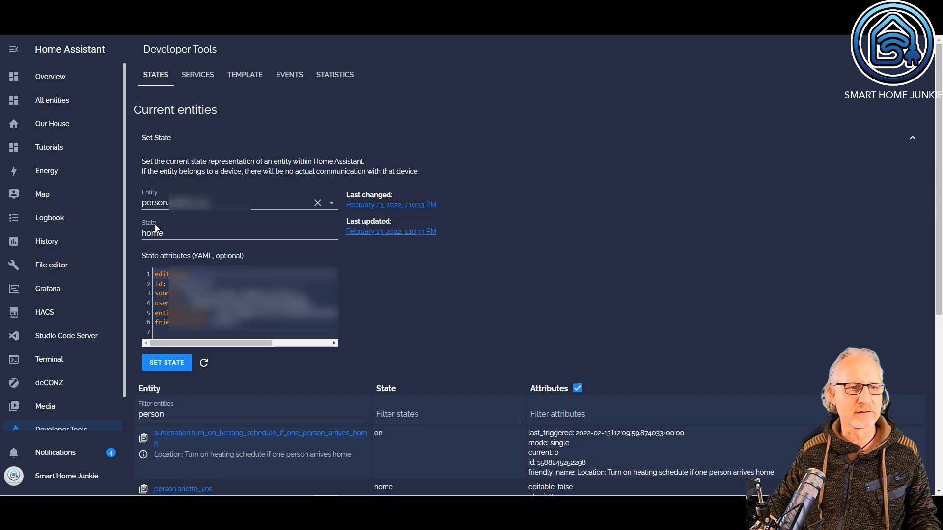
pyautogui.doubleClick(152, 233)
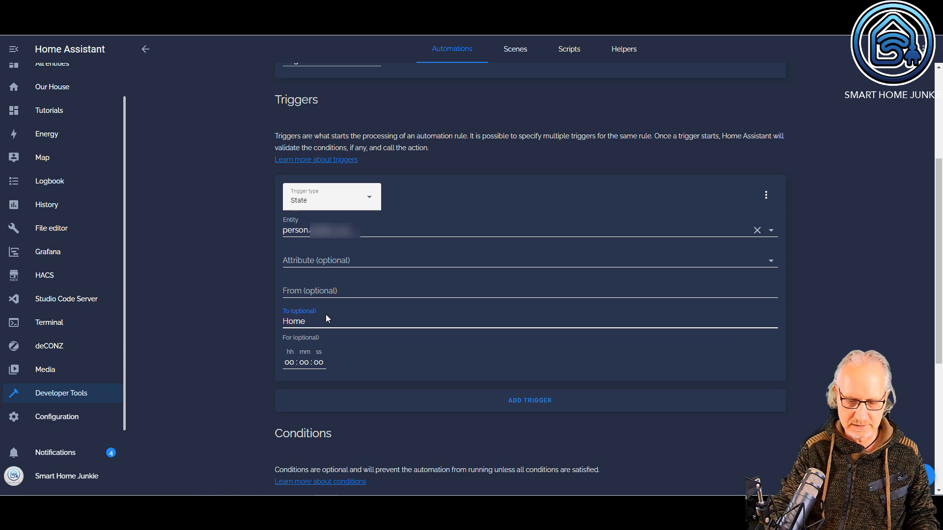
# Step: Set the trigger's To state to 'home' and make the action call notify.mobile_app_iphone_x_ed
pyautogui.write('home')
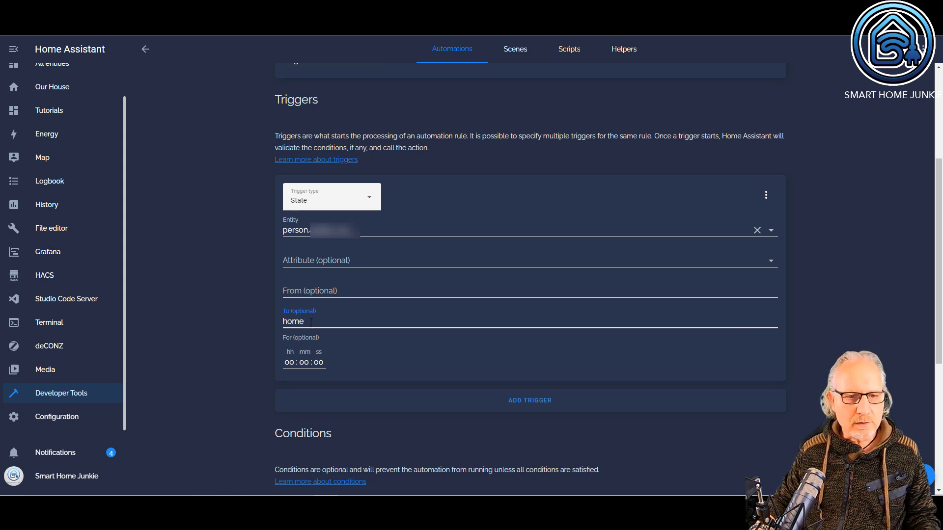
pyautogui.scroll(-3)
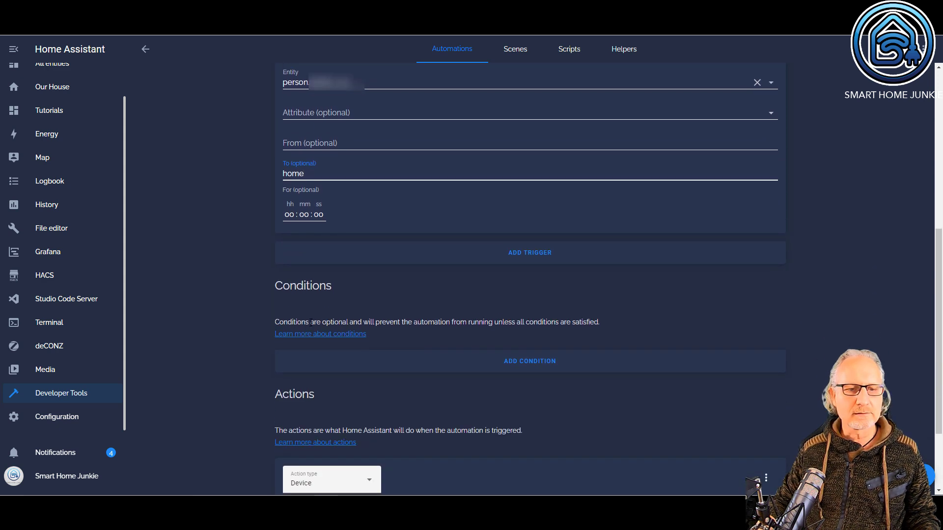
pyautogui.scroll(-3)
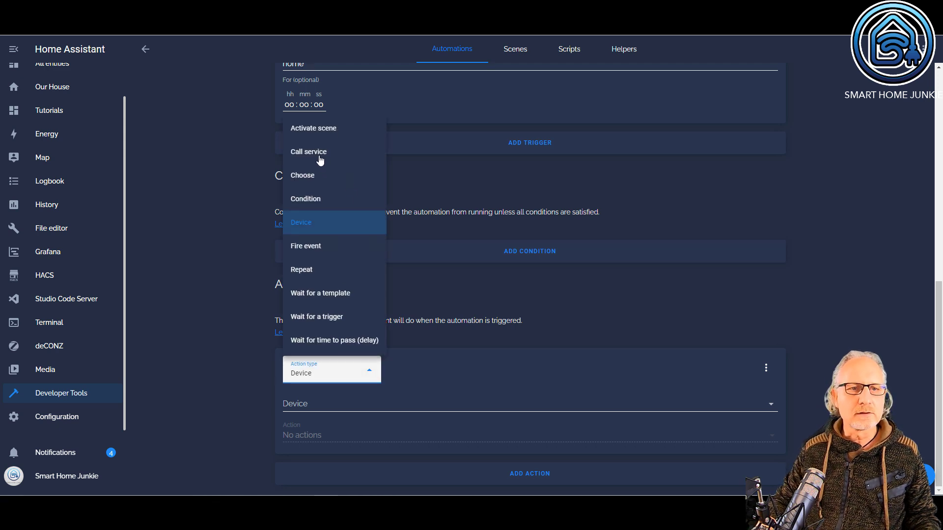
pyautogui.click(308, 152)
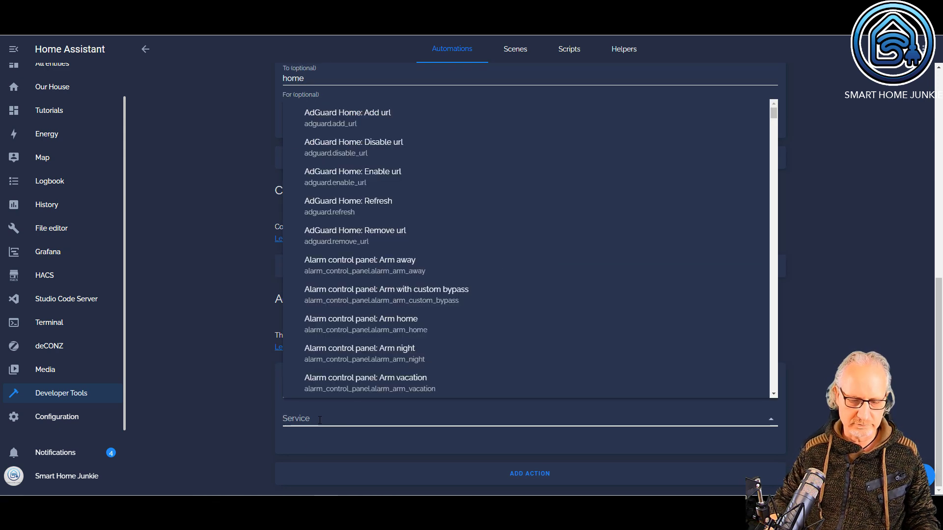
pyautogui.write('notify')
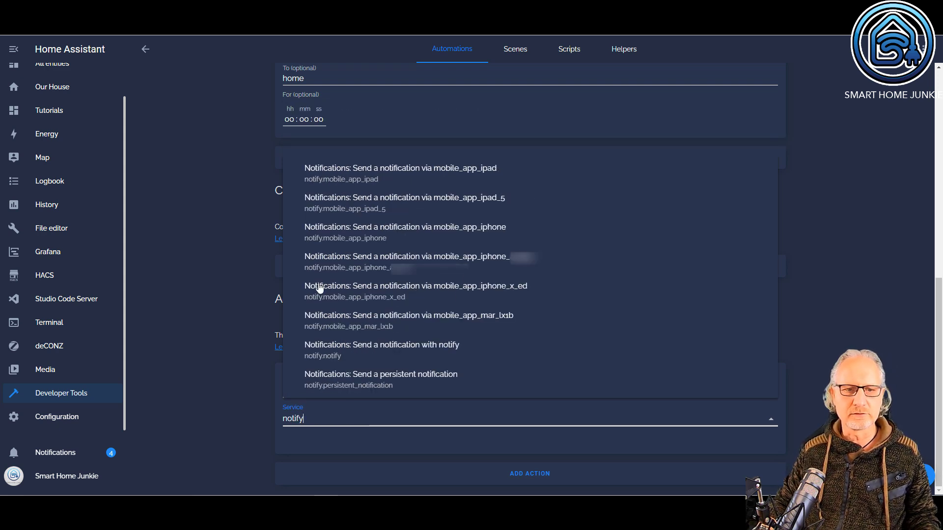
pyautogui.moveTo(431, 290)
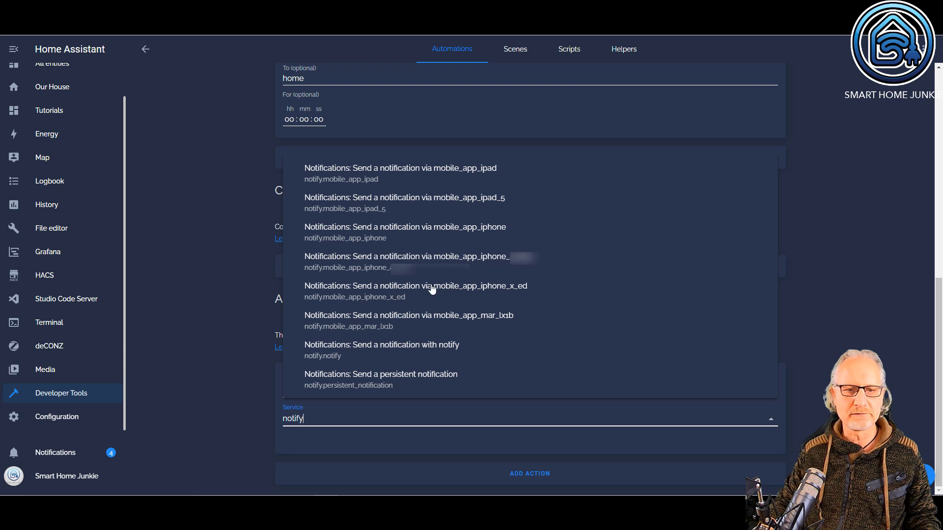
pyautogui.click(415, 286)
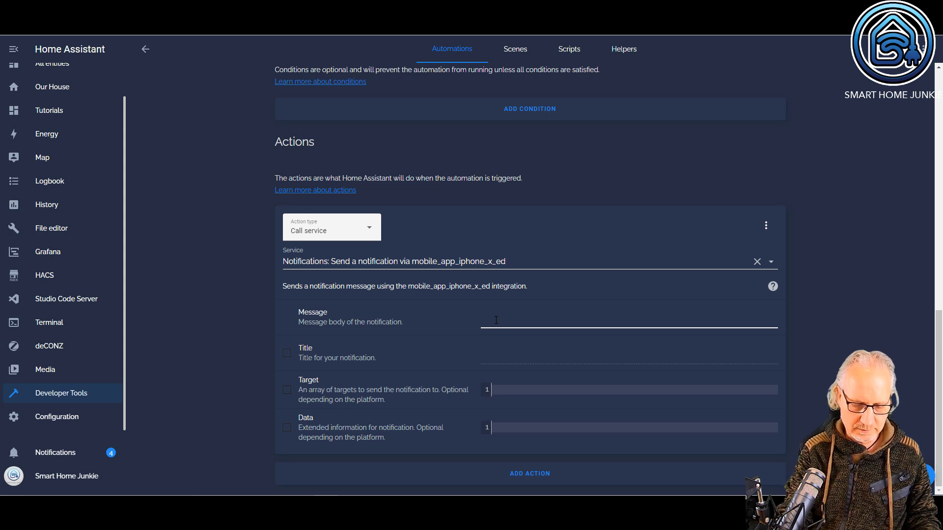
# Step: Enter the message 'Your girlfriend just arrived home' with the title 'Warning!!!!'
pyautogui.write('Your g')
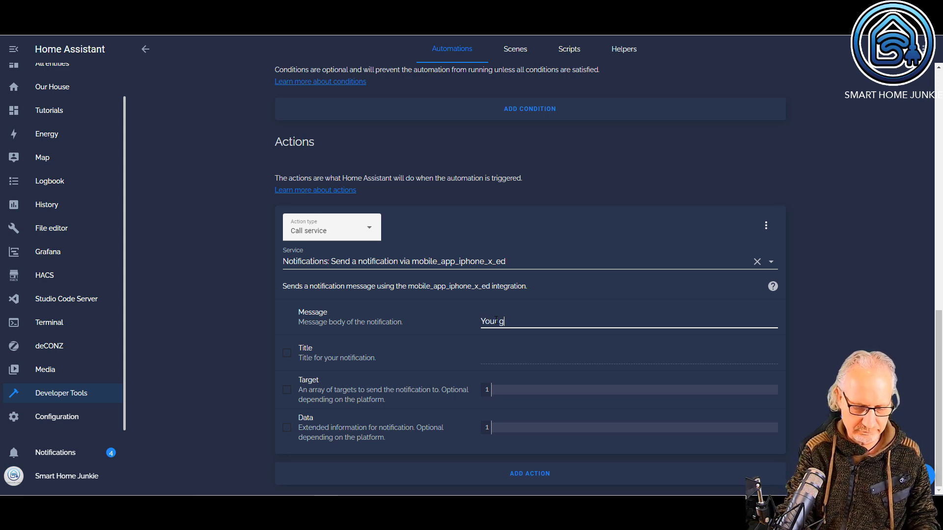
pyautogui.write('irlfriend')
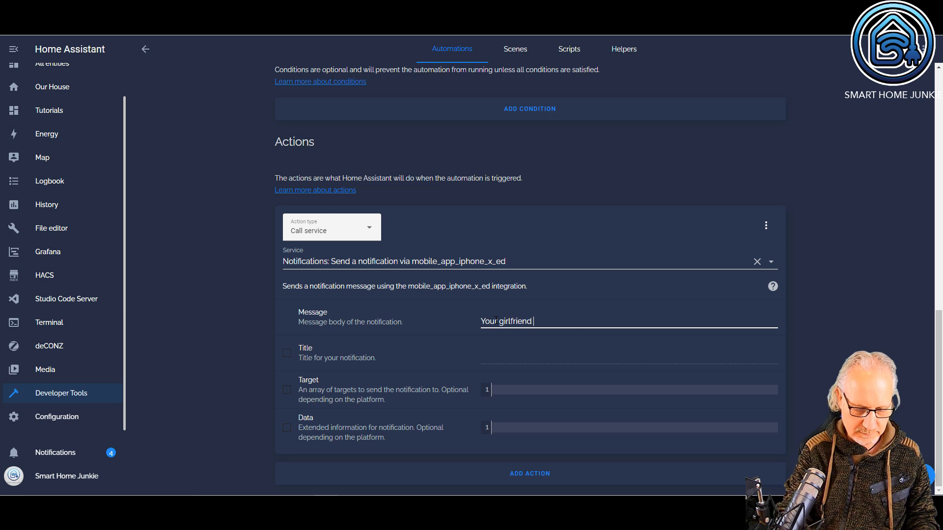
pyautogui.write('just arrived')
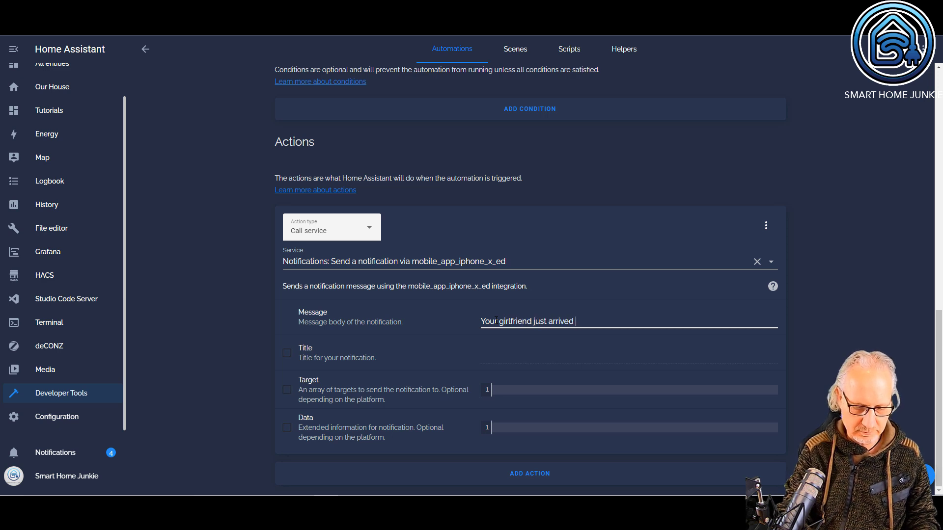
pyautogui.write('home')
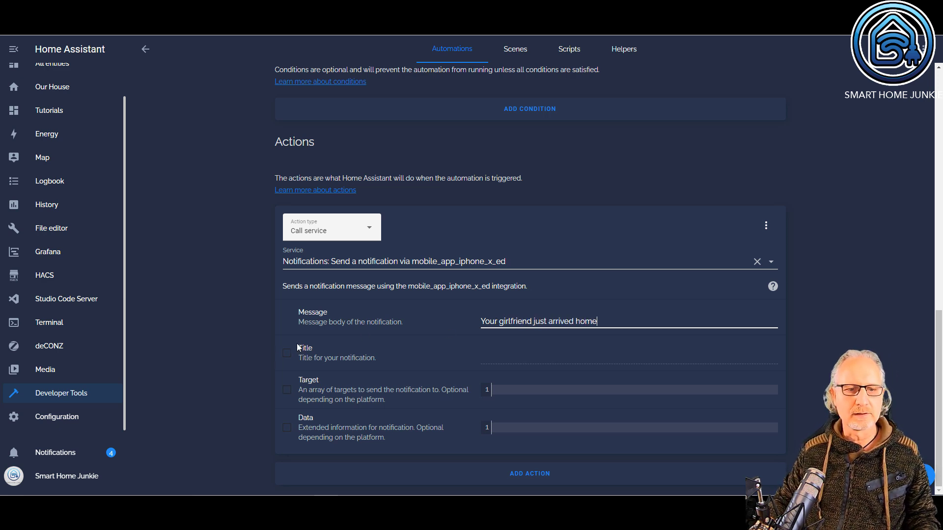
pyautogui.click(286, 353)
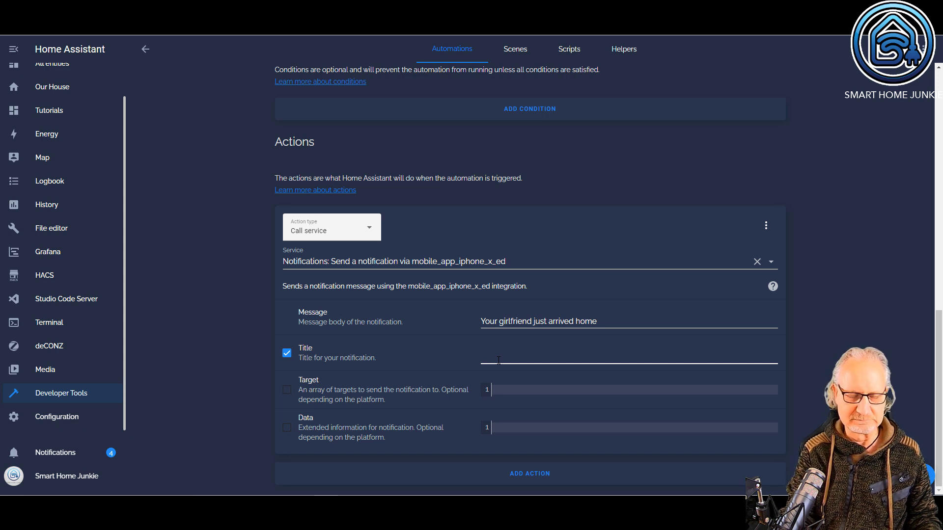
pyautogui.write('Warning!!!')
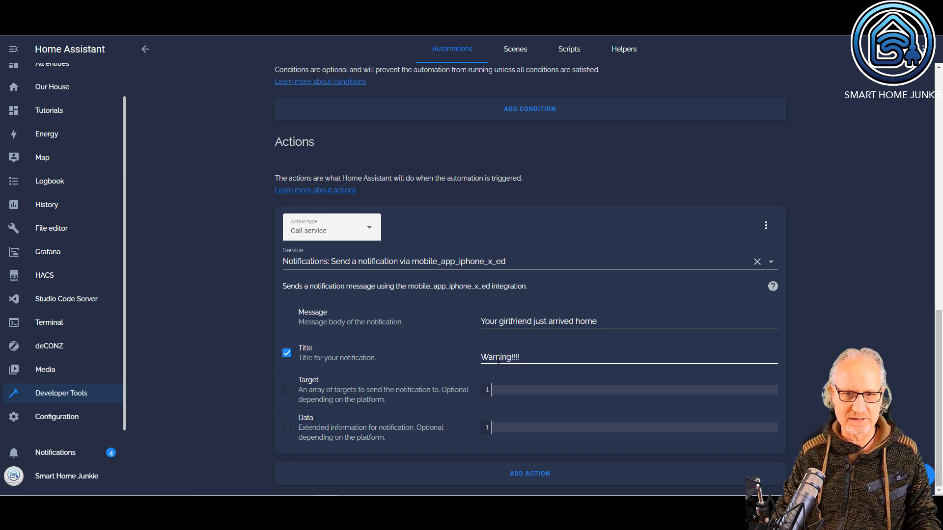
pyautogui.write('!')
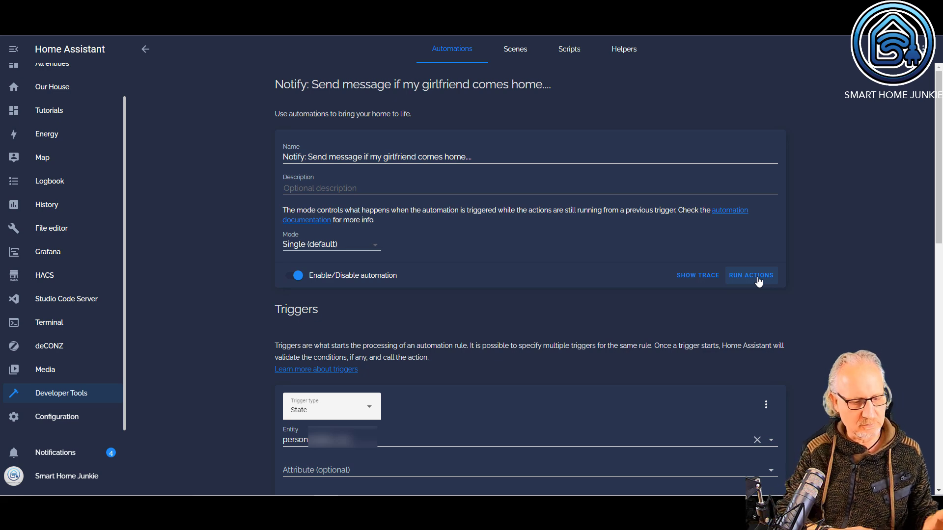
# Step: Test-run the girlfriend-arrival automation's actions and go back to the Automations list
pyautogui.click(750, 276)
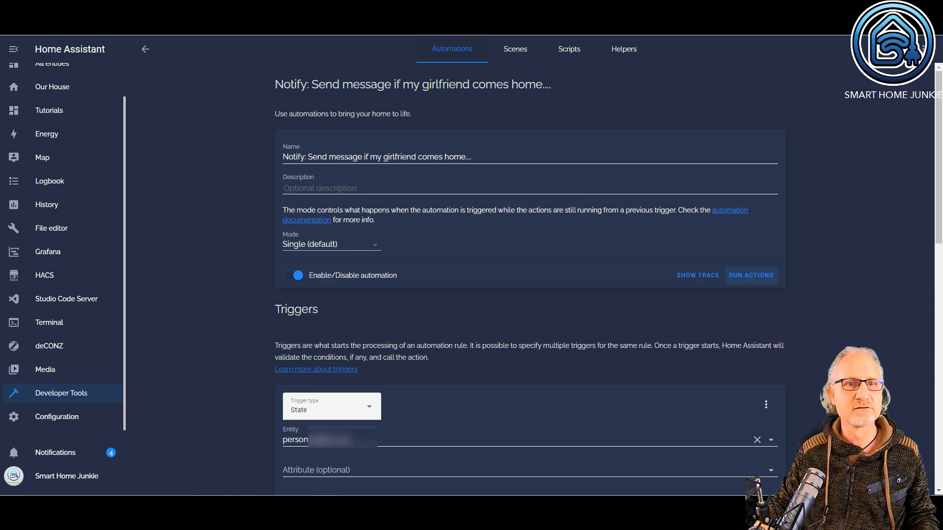
pyautogui.click(145, 49)
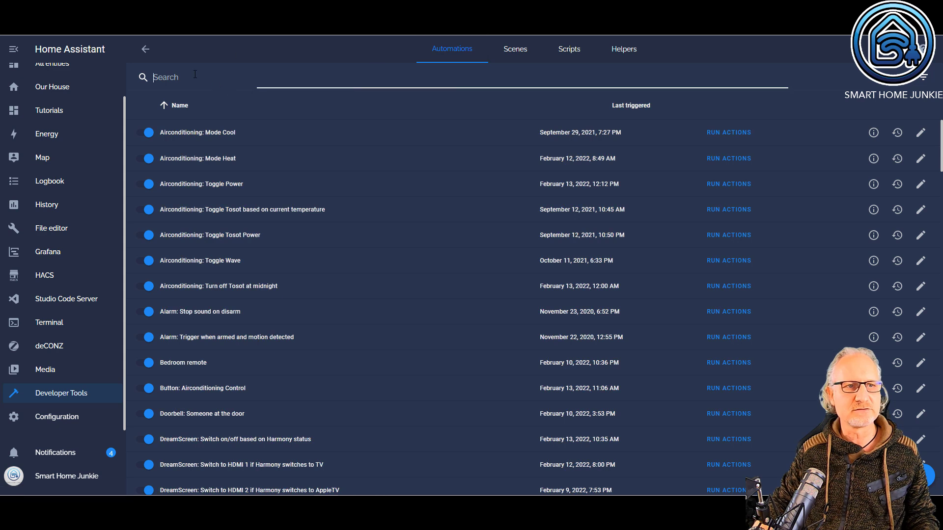
# Step: Search automations for 'notif' and open 'Notify: Printer ink is low' for editing
pyautogui.write('notify')
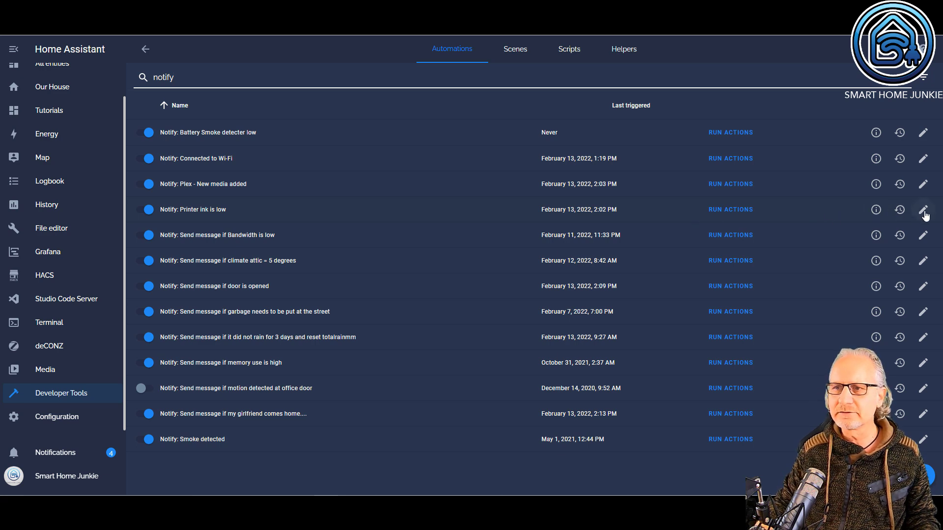
pyautogui.click(924, 209)
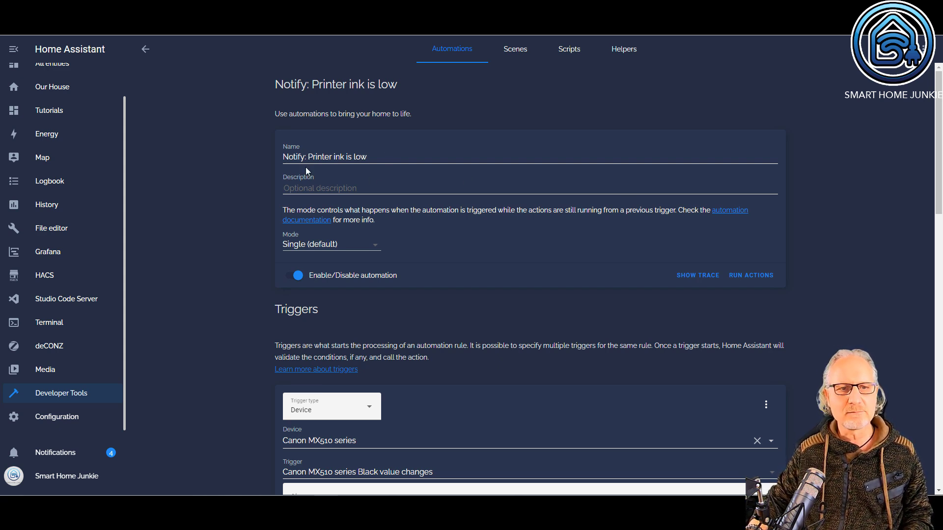
pyautogui.moveTo(412, 255)
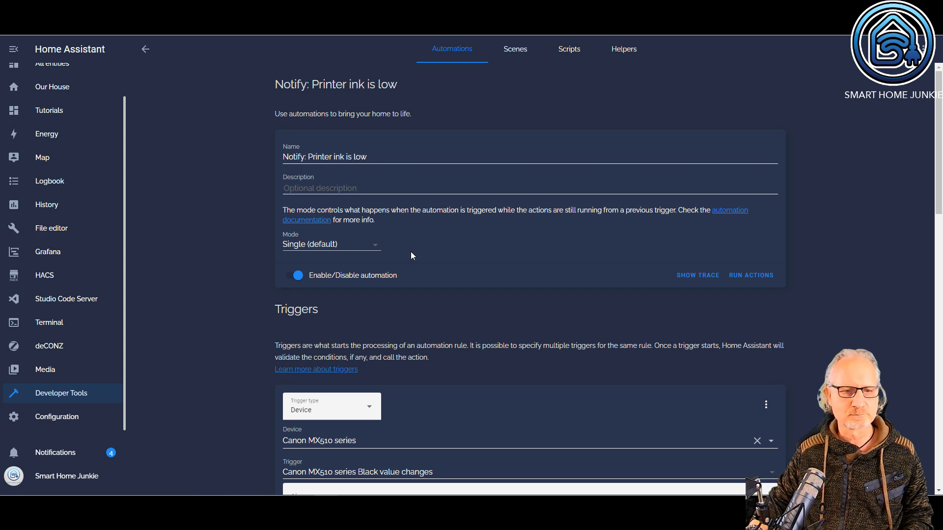
pyautogui.scroll(-3)
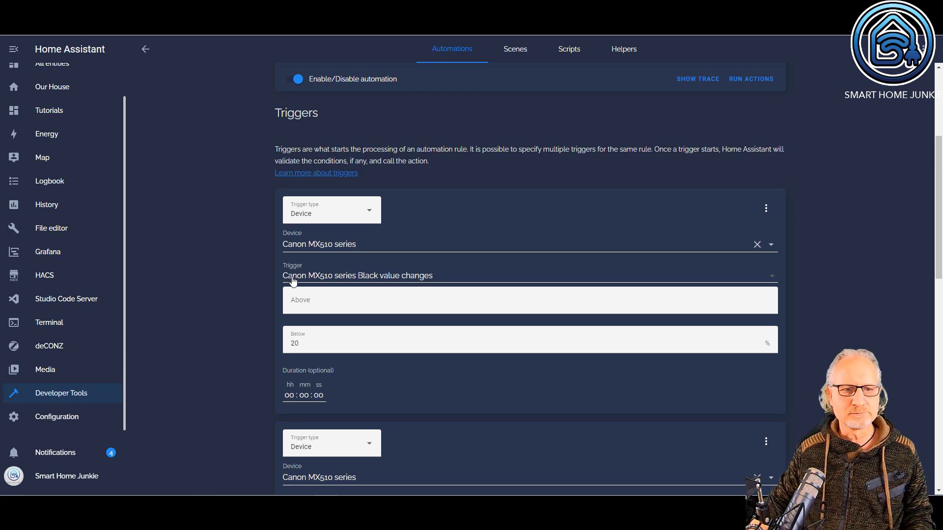
pyautogui.click(357, 276)
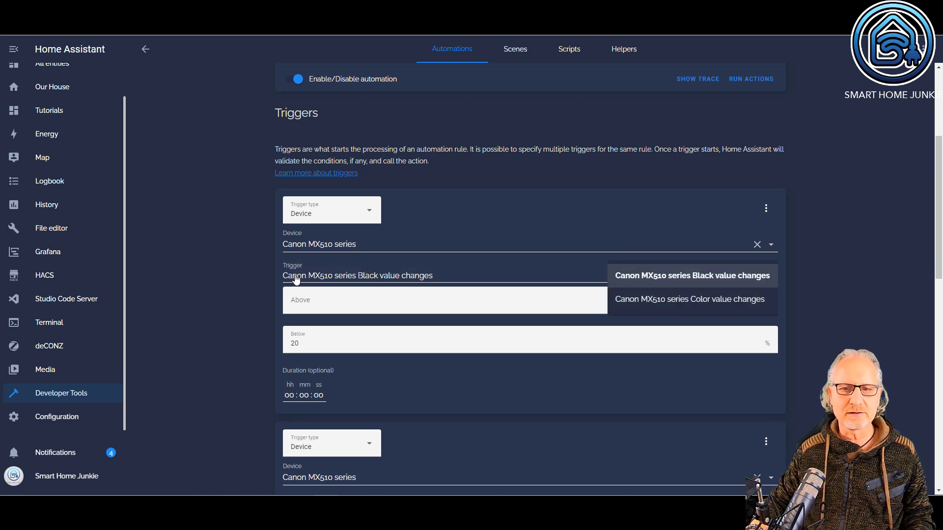
pyautogui.moveTo(716, 282)
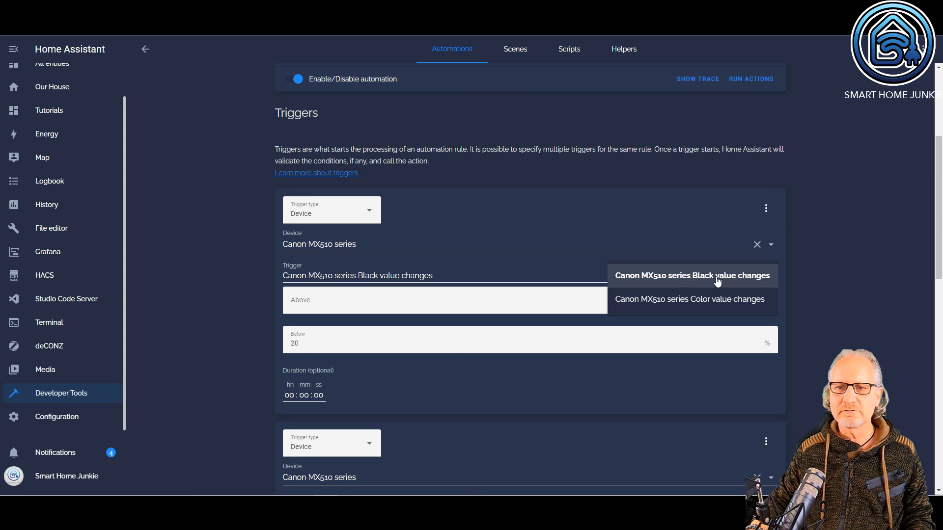
pyautogui.moveTo(710, 307)
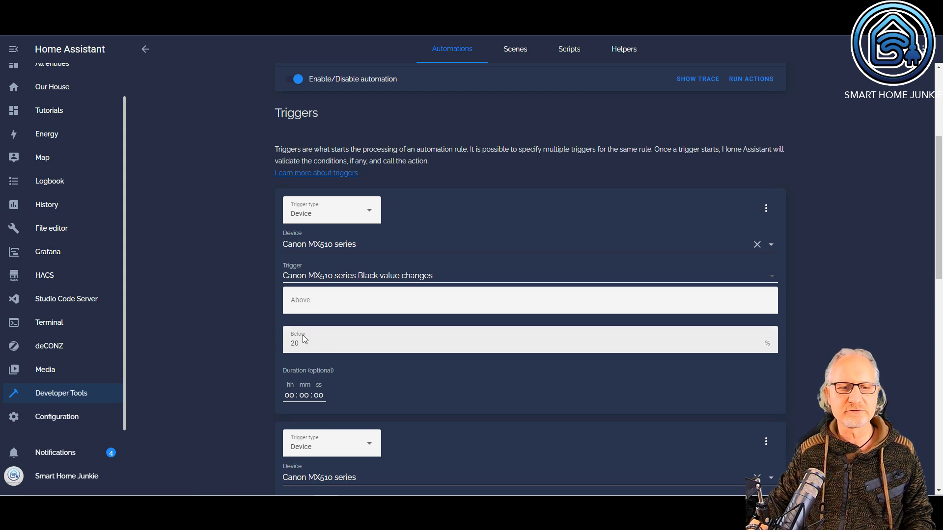
pyautogui.scroll(-3)
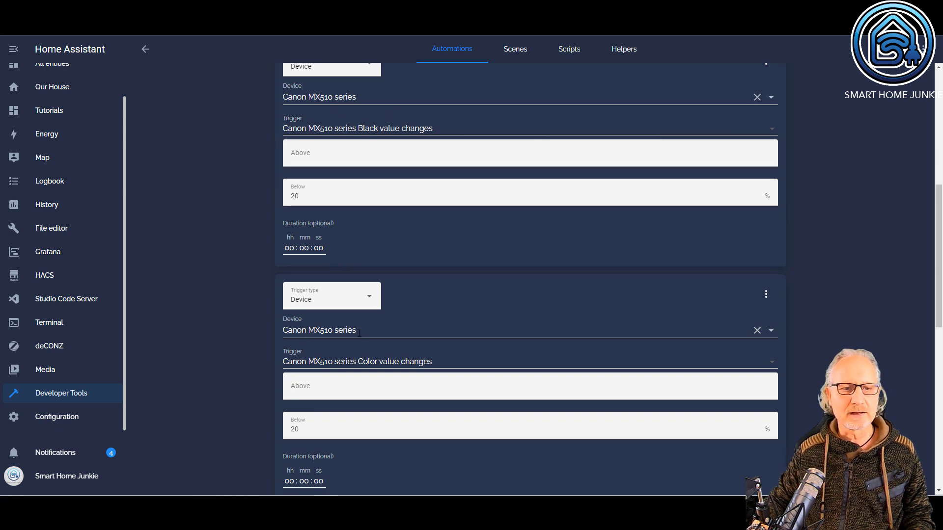
pyautogui.scroll(-3)
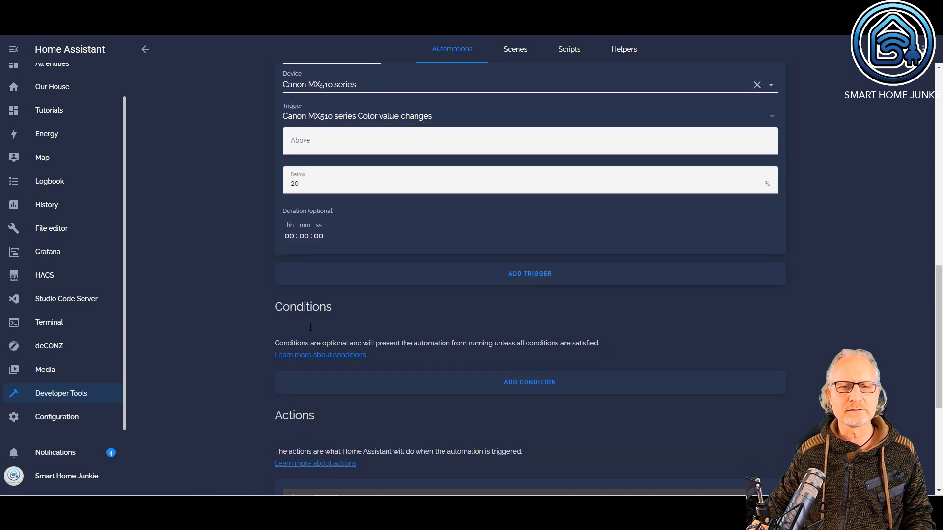
pyautogui.scroll(-3)
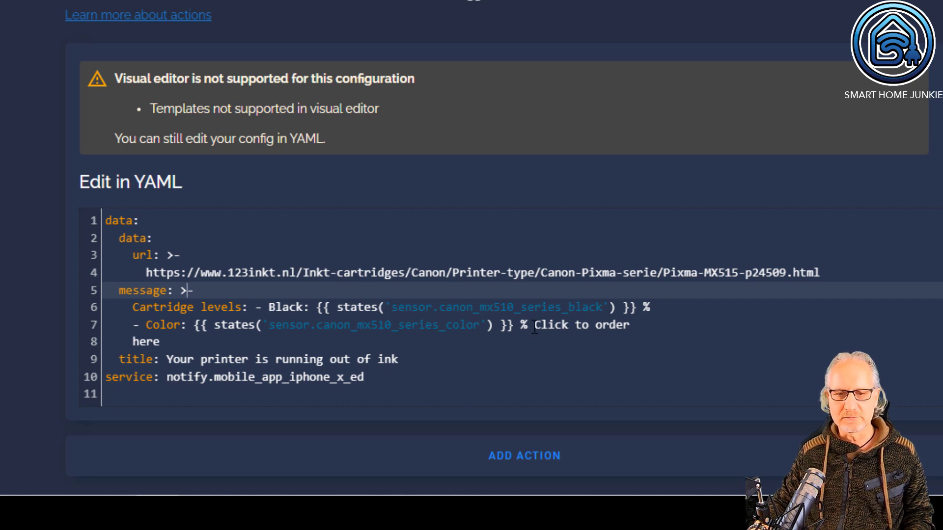
pyautogui.moveTo(512, 350)
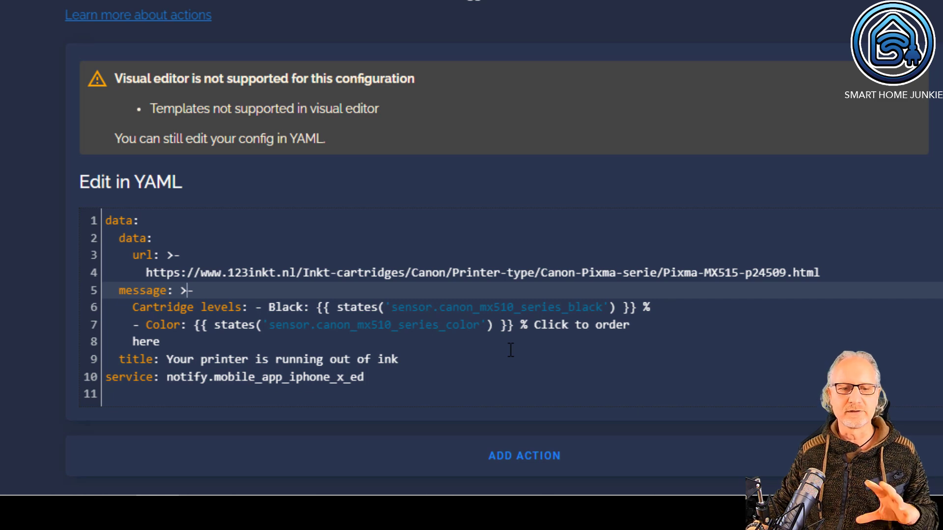
pyautogui.click(169, 359)
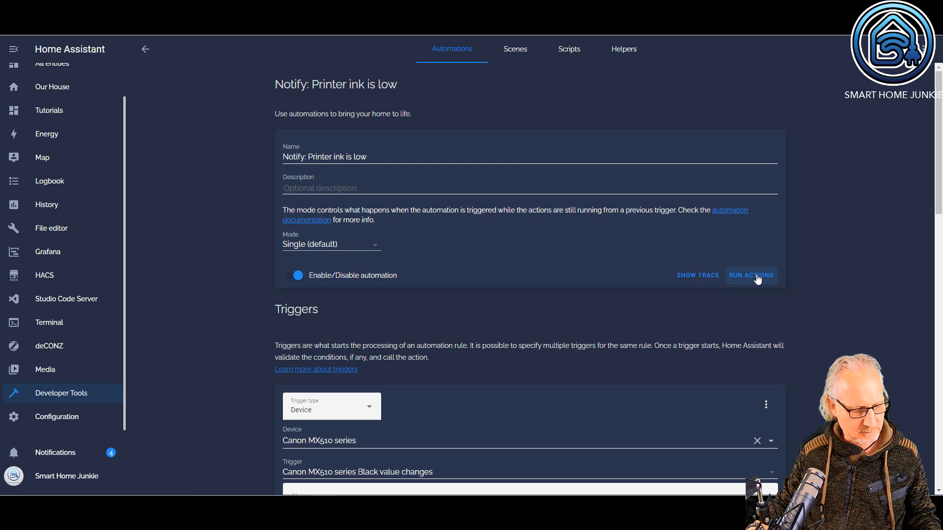
# Step: Run the Printer ink is low automation's actions to send its notification
pyautogui.click(750, 275)
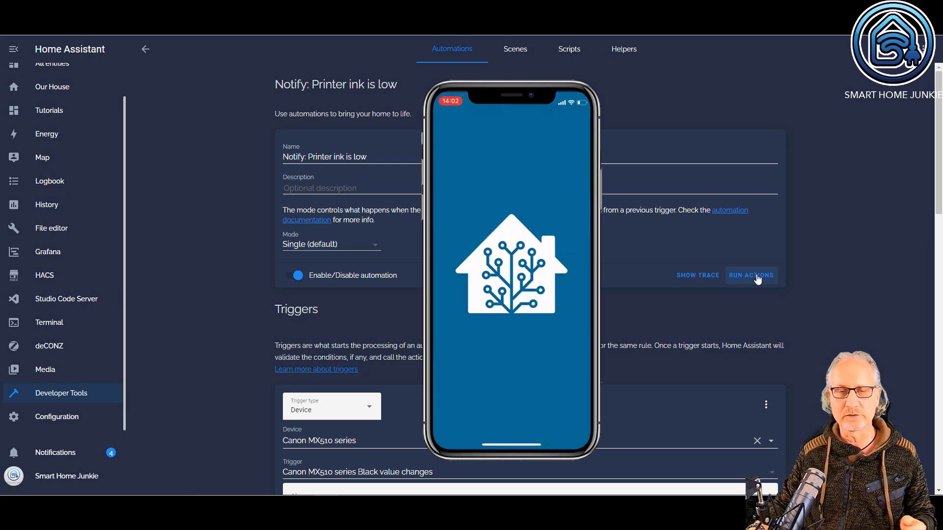
pyautogui.click(750, 275)
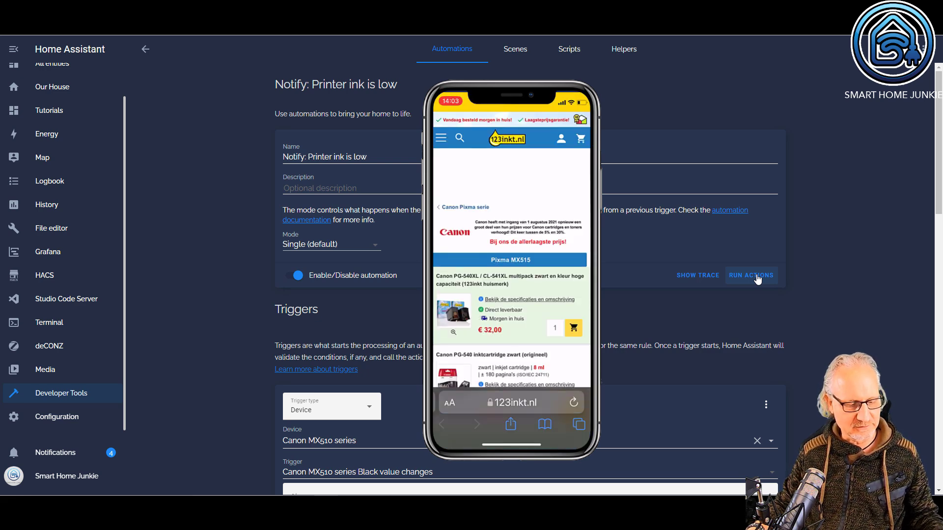
pyautogui.scroll(-3)
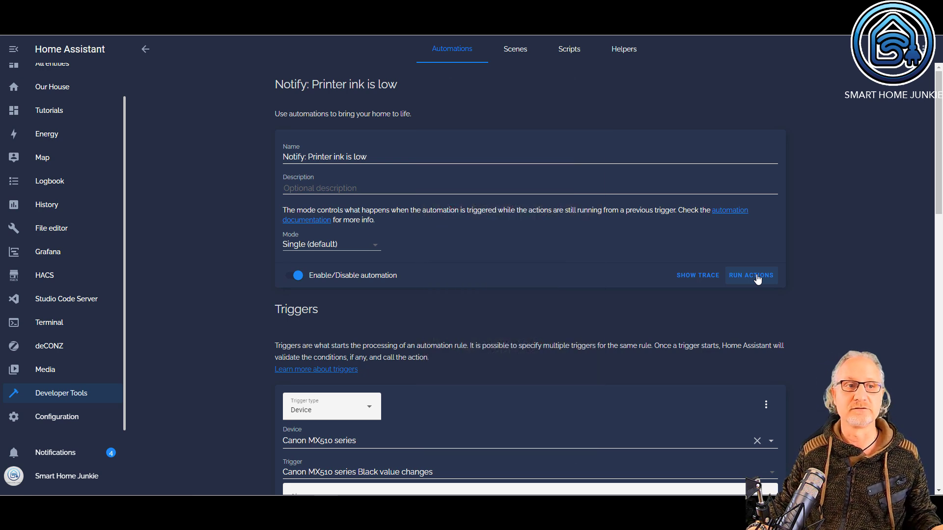
pyautogui.moveTo(147, 49)
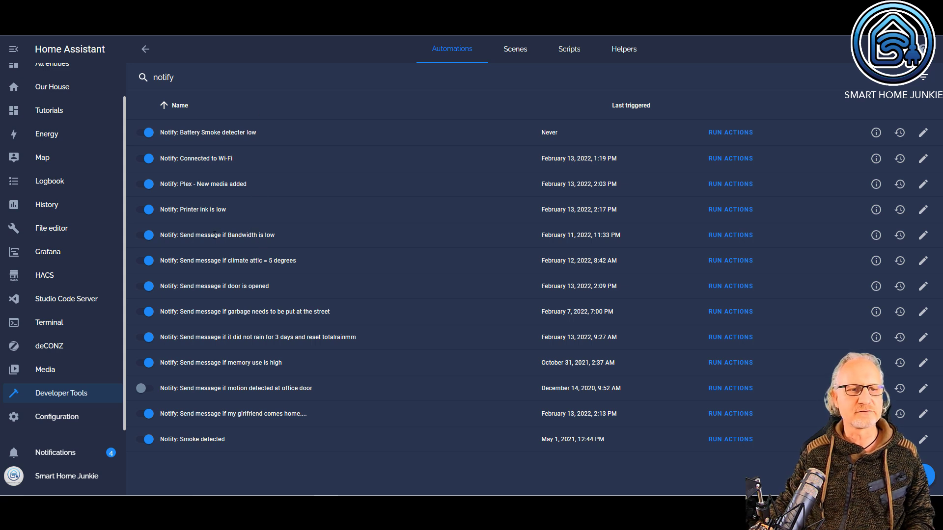
pyautogui.moveTo(647, 242)
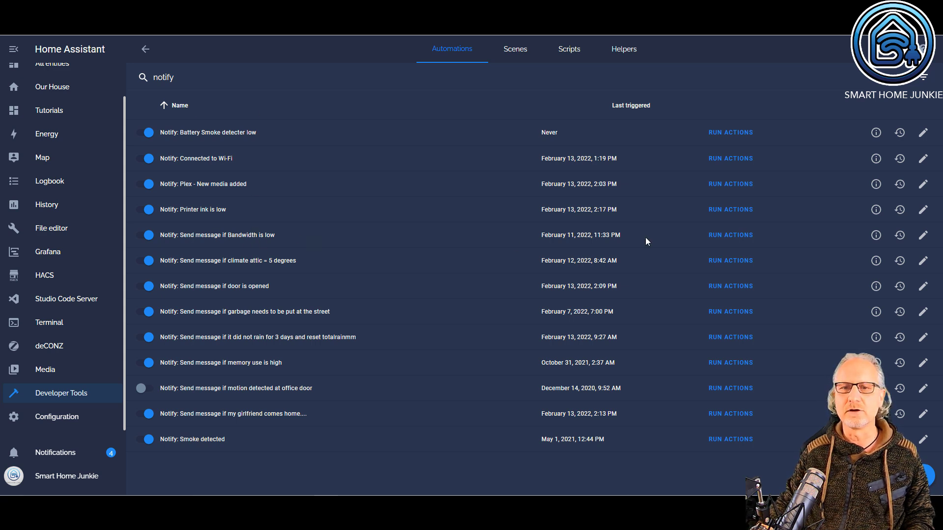
pyautogui.moveTo(37, 395)
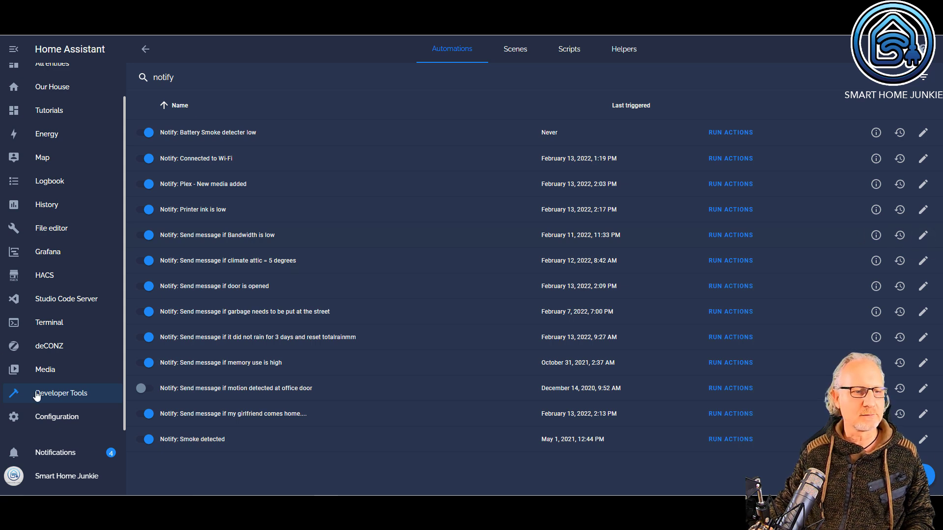
# Step: Browse the installed integration cards on the Integrations page
pyautogui.click(56, 416)
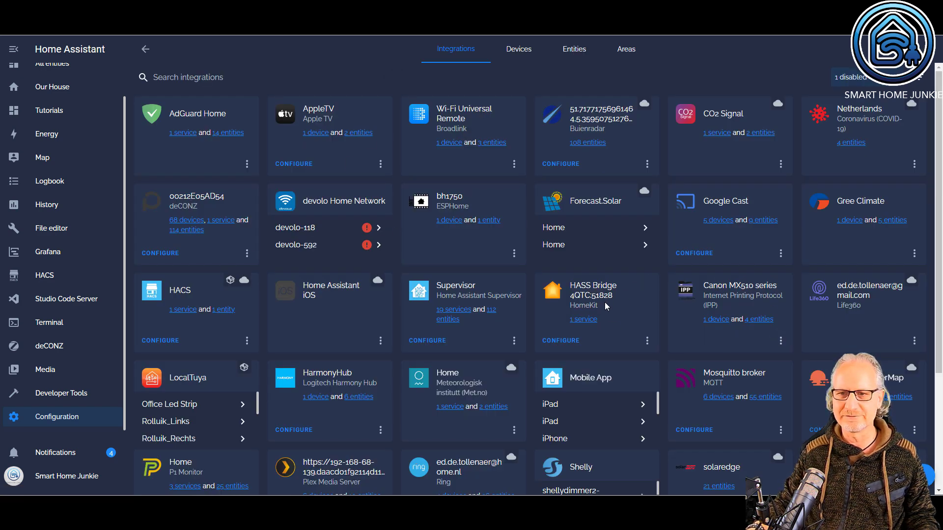
pyautogui.scroll(-3)
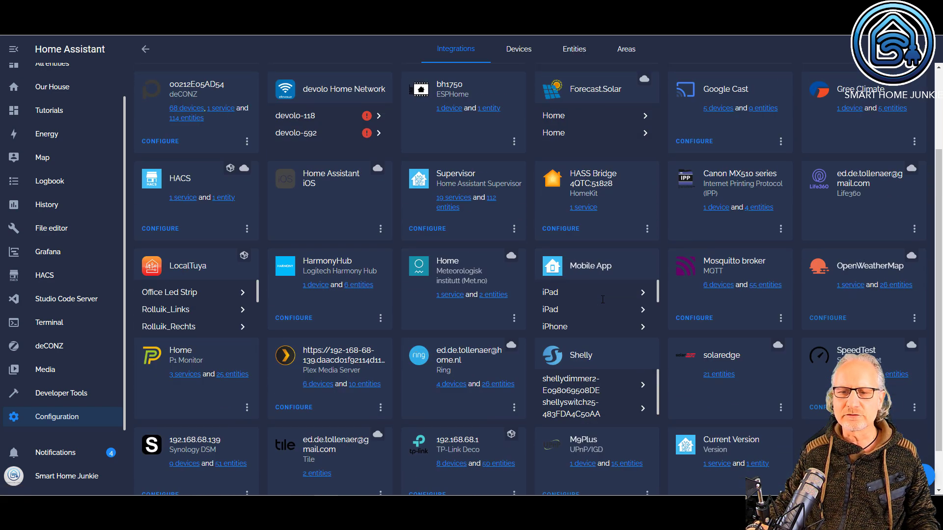
pyautogui.scroll(-3)
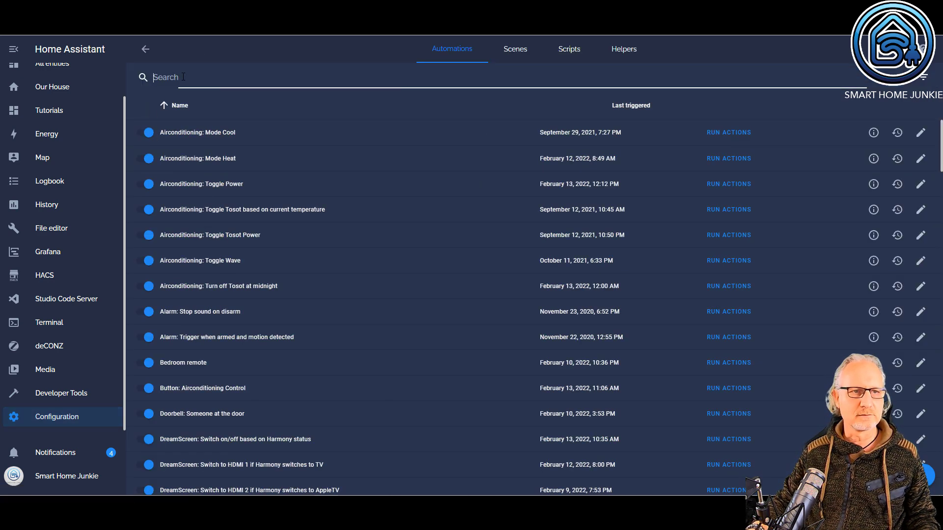
# Step: Filter automations by 'notify' and open 'Send message if Bandwidth is low' for editing
pyautogui.write('notify')
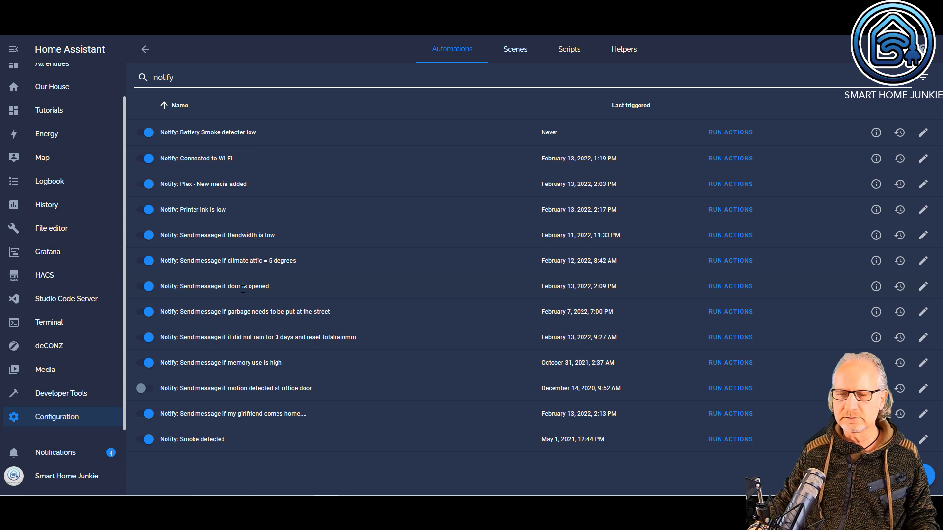
pyautogui.moveTo(238, 278)
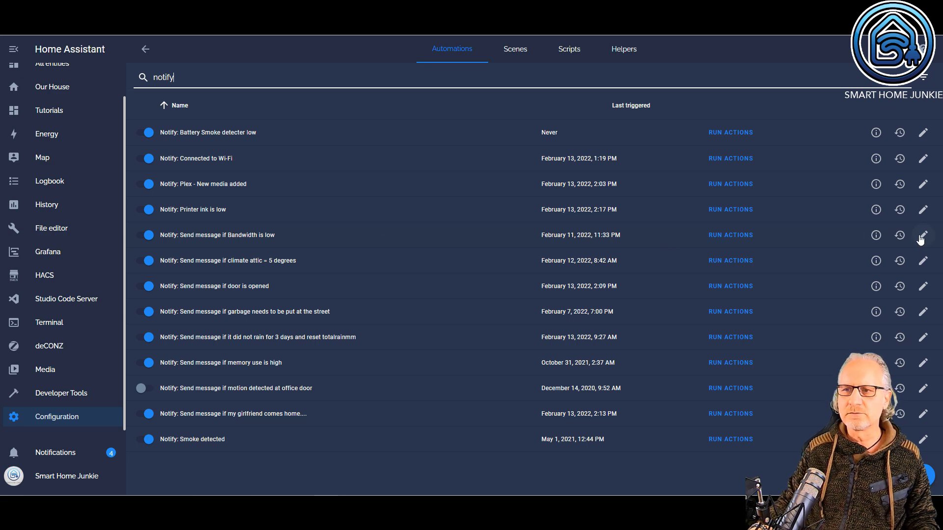
pyautogui.click(923, 235)
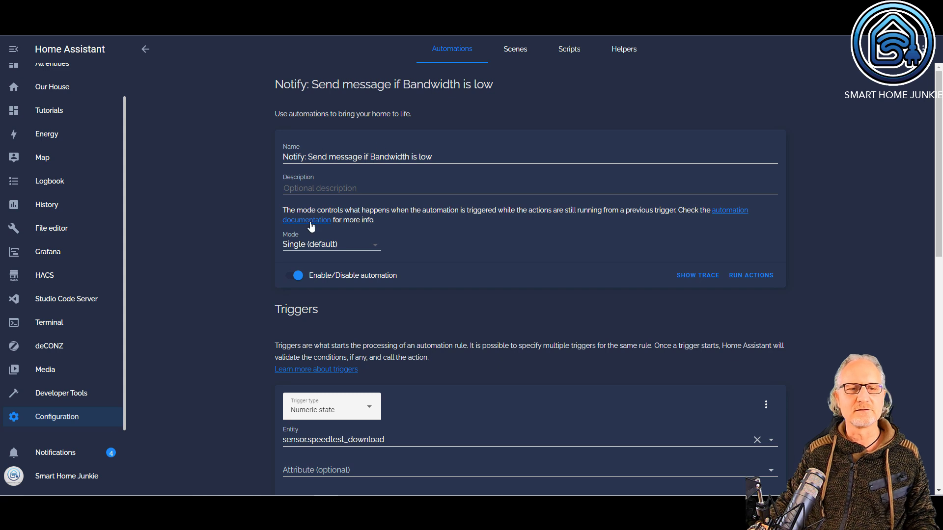
pyautogui.scroll(-3)
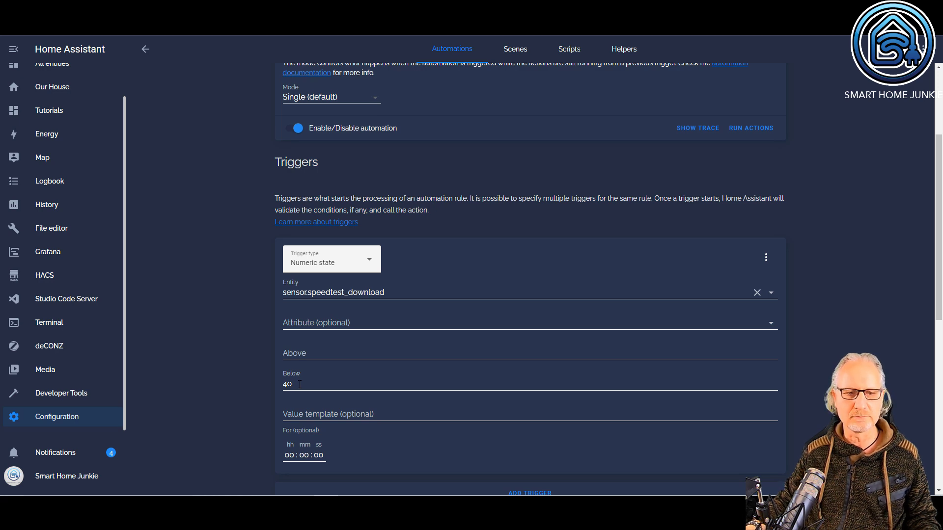
pyautogui.scroll(-3)
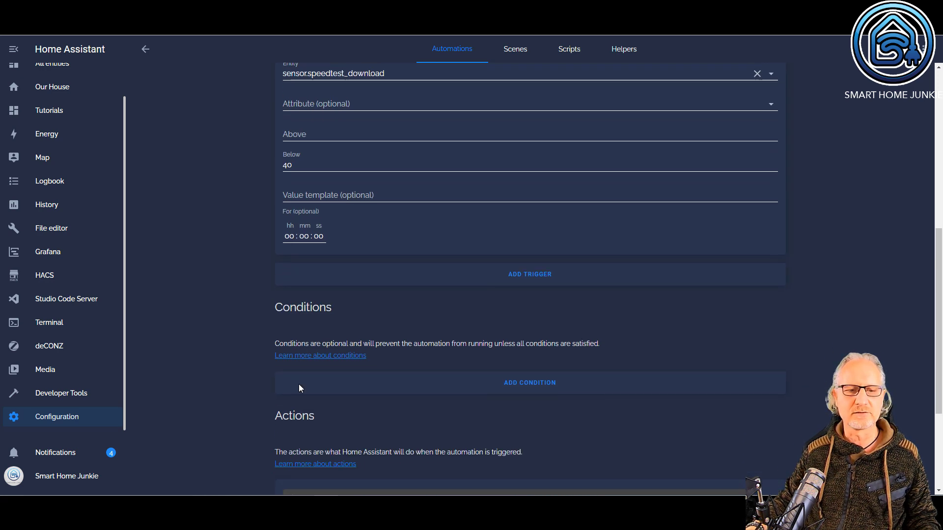
pyautogui.scroll(-3)
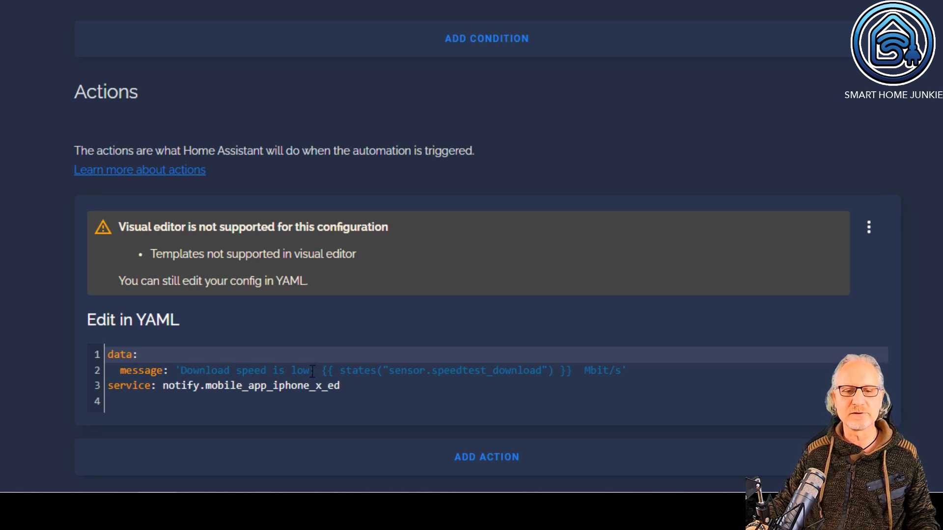
pyautogui.moveTo(321, 371); pyautogui.dragTo(535, 370)
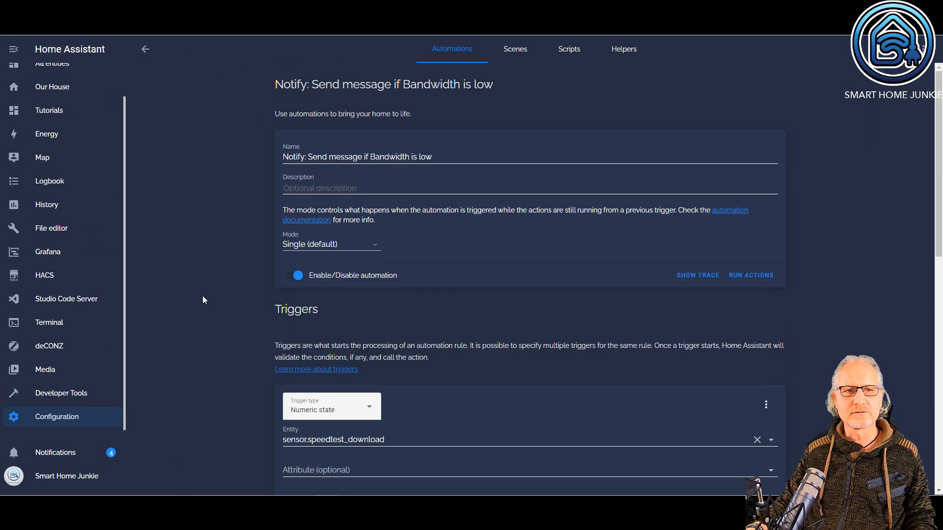
# Step: Leave the bandwidth automation's editor for the notify-filtered automations list
pyautogui.click(147, 49)
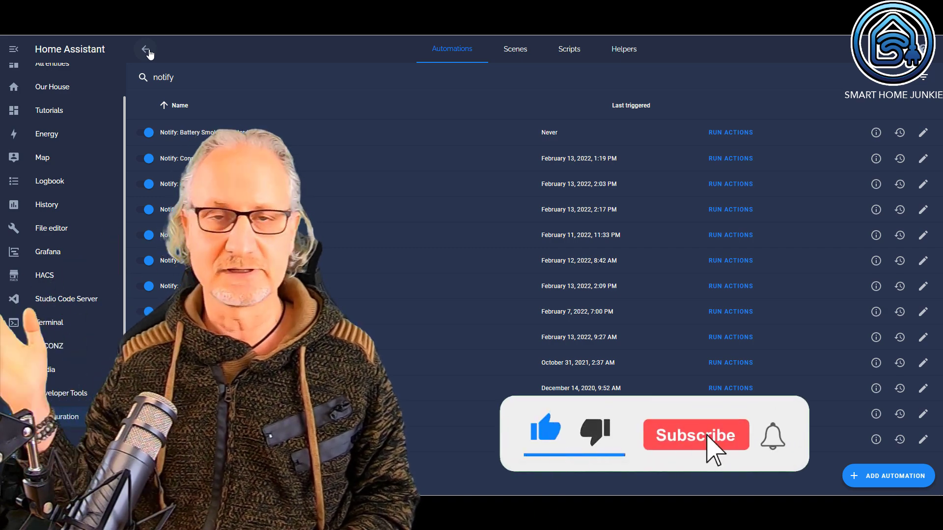
pyautogui.click(696, 435)
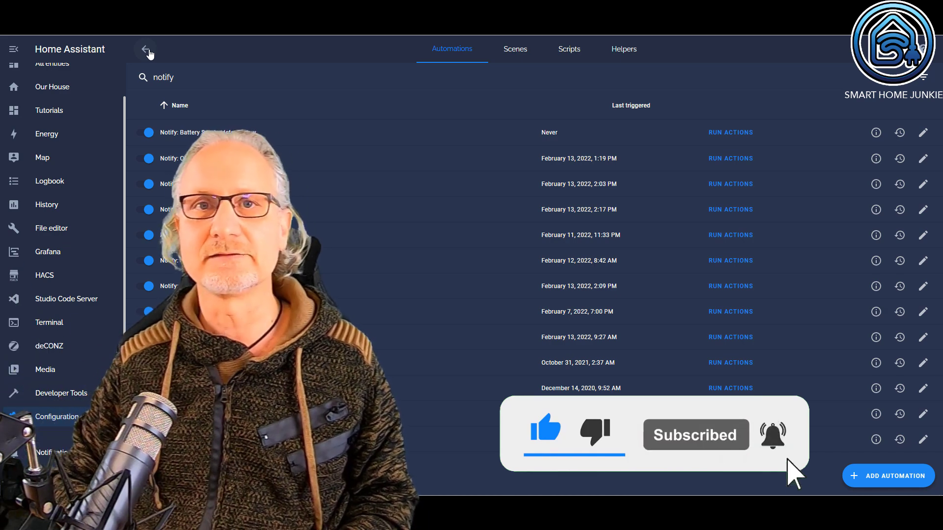